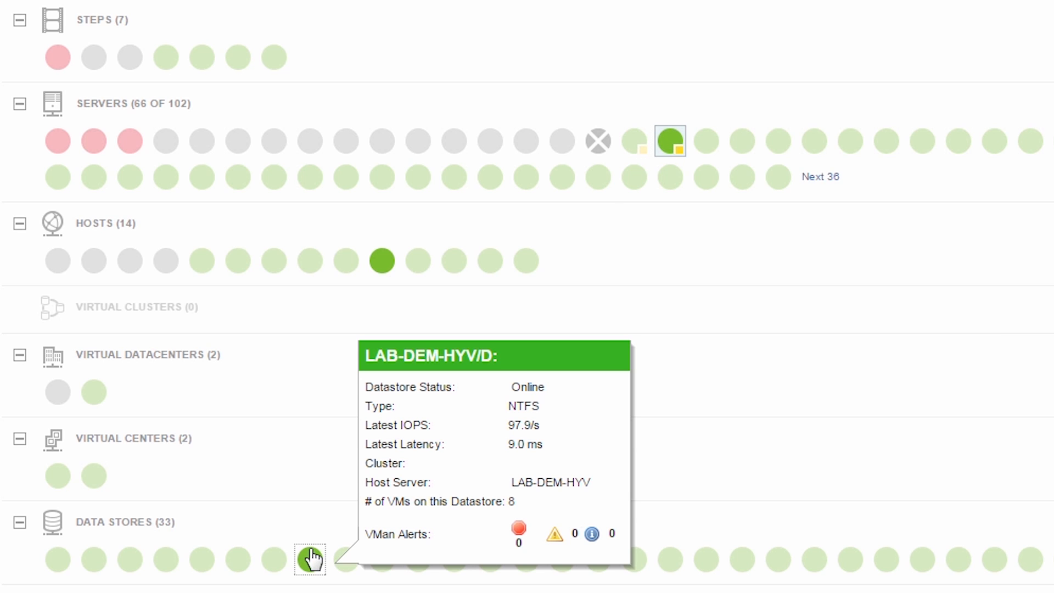
- Scroll the AppStack environment down to the critical MSSQLSERVER application on LAB-DEM-SQL-02
{"action": "scroll", "scroll_direction": "down", "scroll_amount": 3}
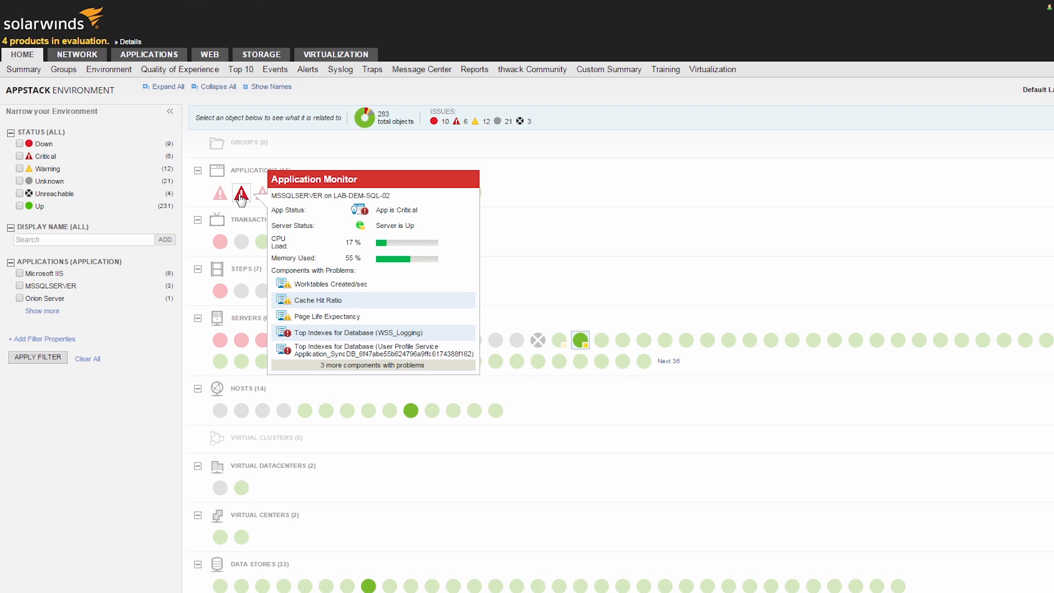
{"action": "mouse_move", "coordinate": [377, 180]}
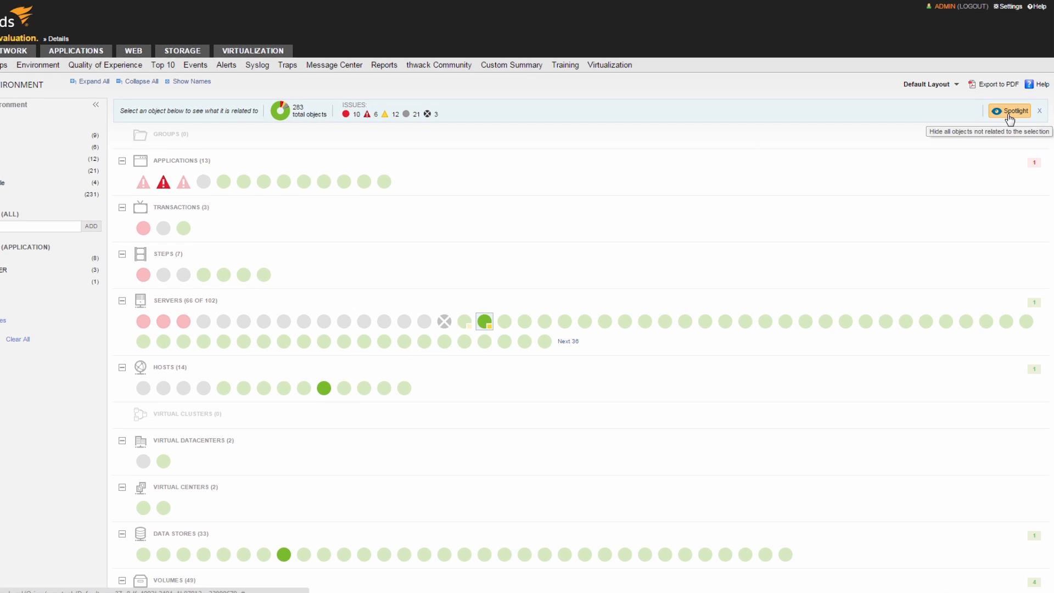
- Spotlight the critical MSSQLSERVER application and go to its AppInsight for SQL details page
{"action": "left_click", "coordinate": [1012, 111]}
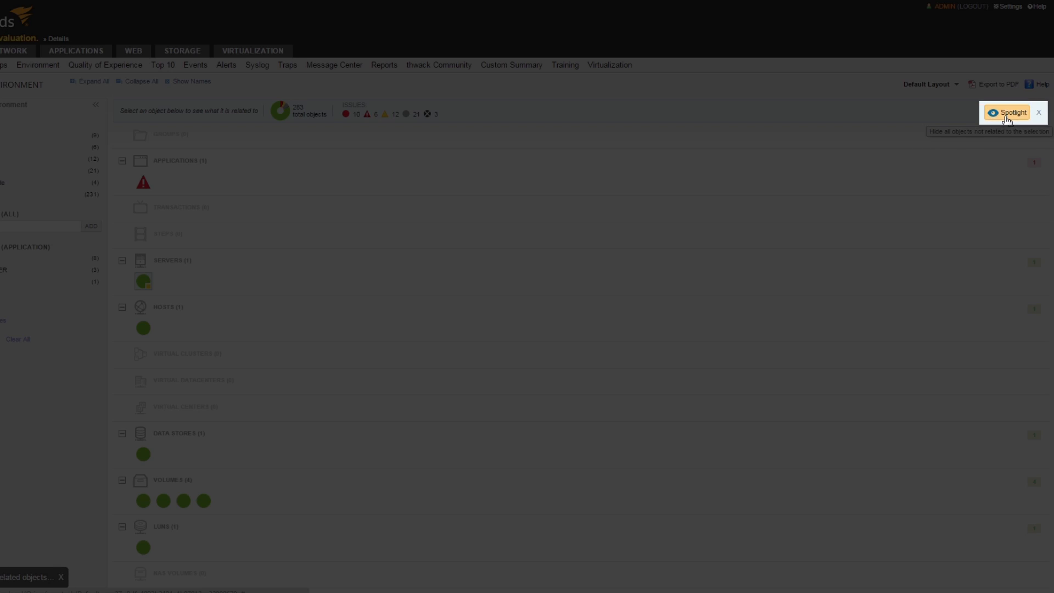
{"action": "left_click", "coordinate": [1006, 111]}
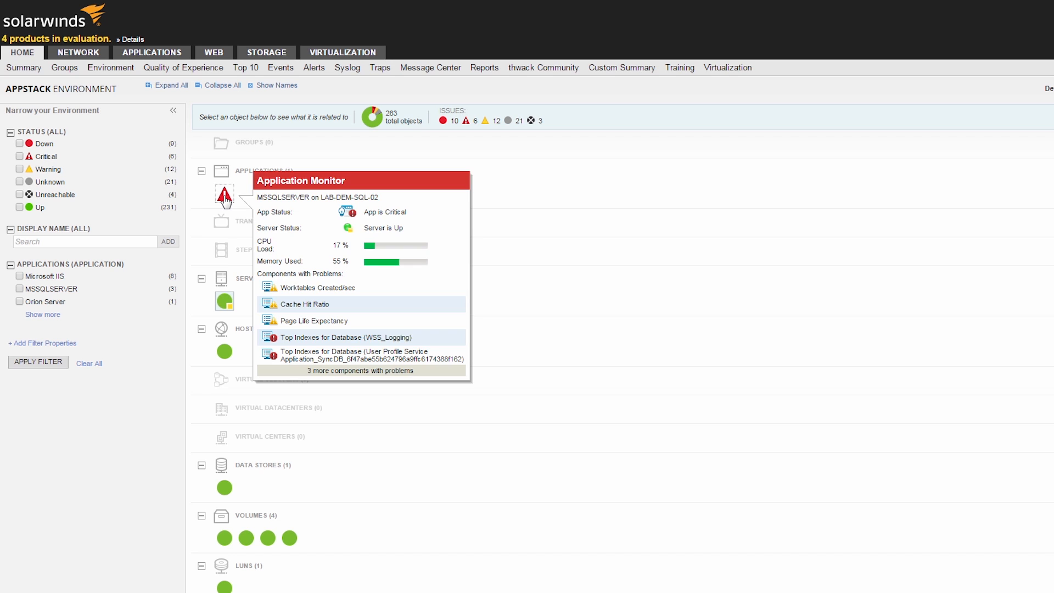
{"action": "left_click", "coordinate": [224, 195]}
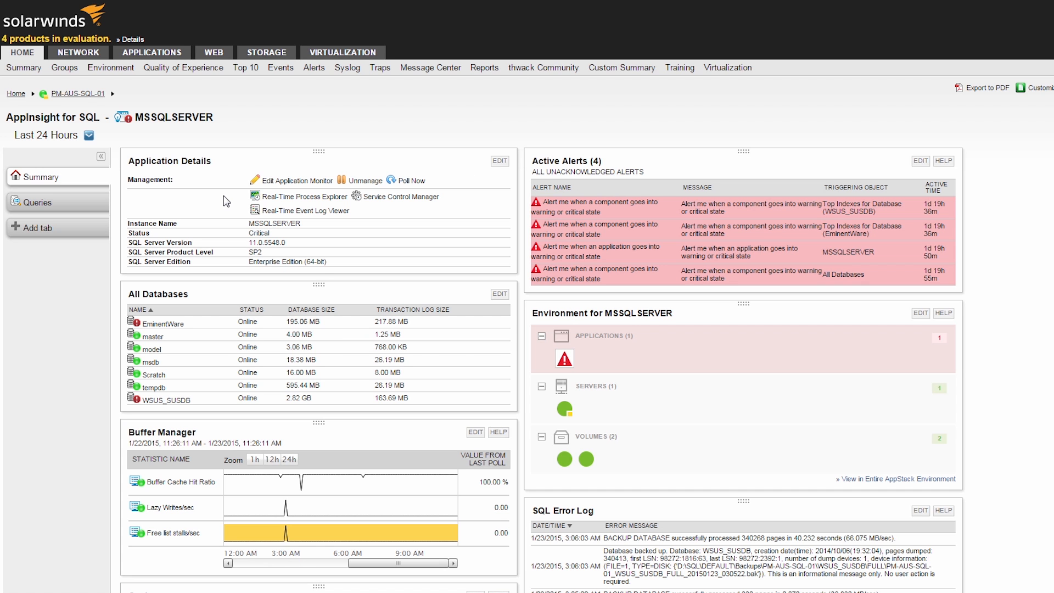
- Return to the AppStack environment and filter it to Critical status objects
{"action": "left_click", "coordinate": [895, 478]}
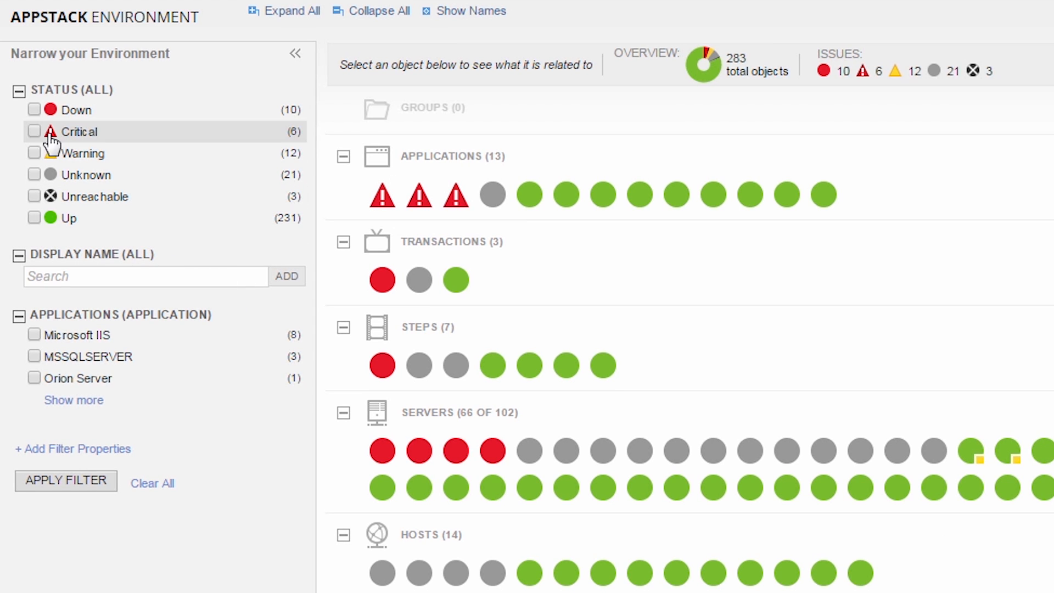
{"action": "left_click", "coordinate": [34, 132]}
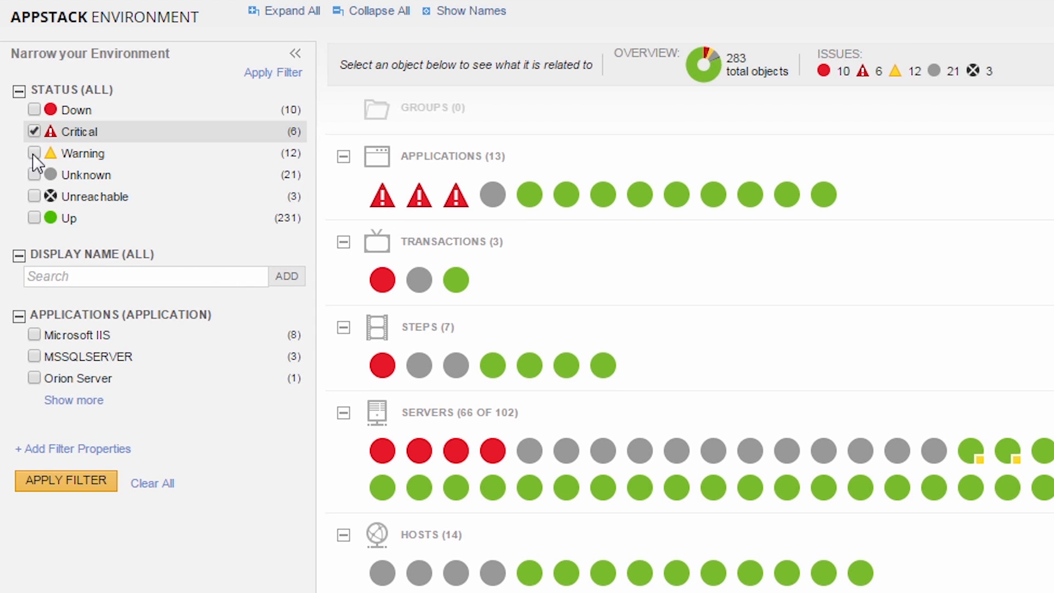
{"action": "left_click", "coordinate": [65, 480]}
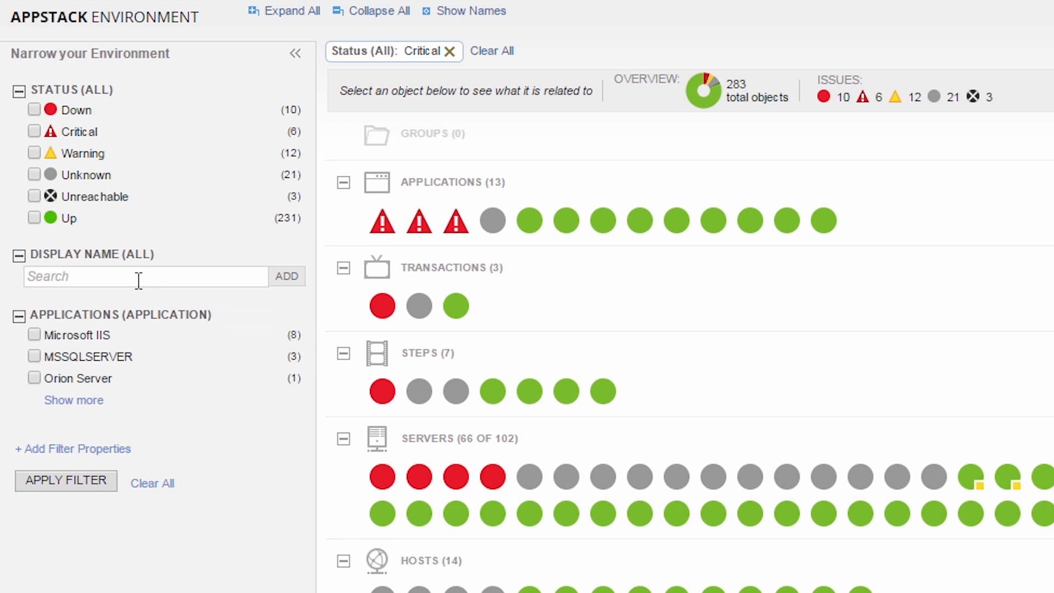
- Add a 'sql' Display Name filter, apply it, then clear all filters
{"action": "type", "text": "sql"}
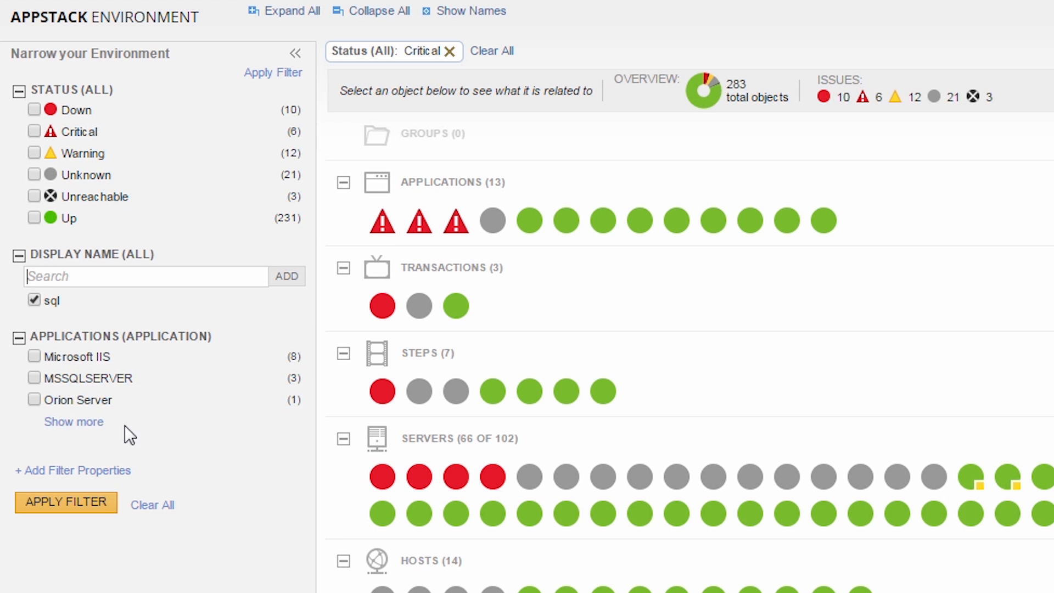
{"action": "left_click", "coordinate": [65, 502]}
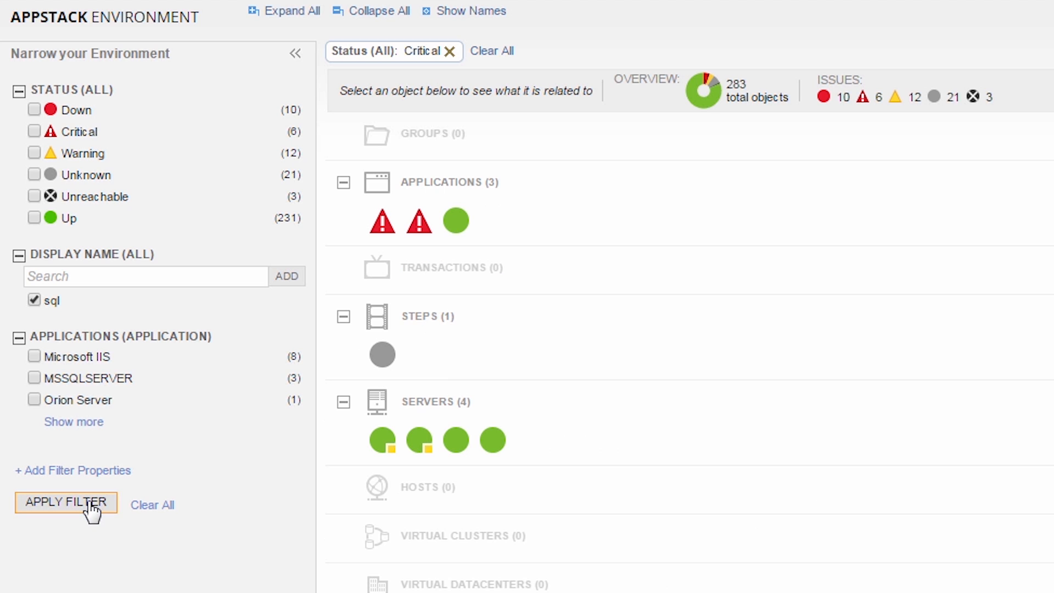
{"action": "left_click", "coordinate": [65, 502]}
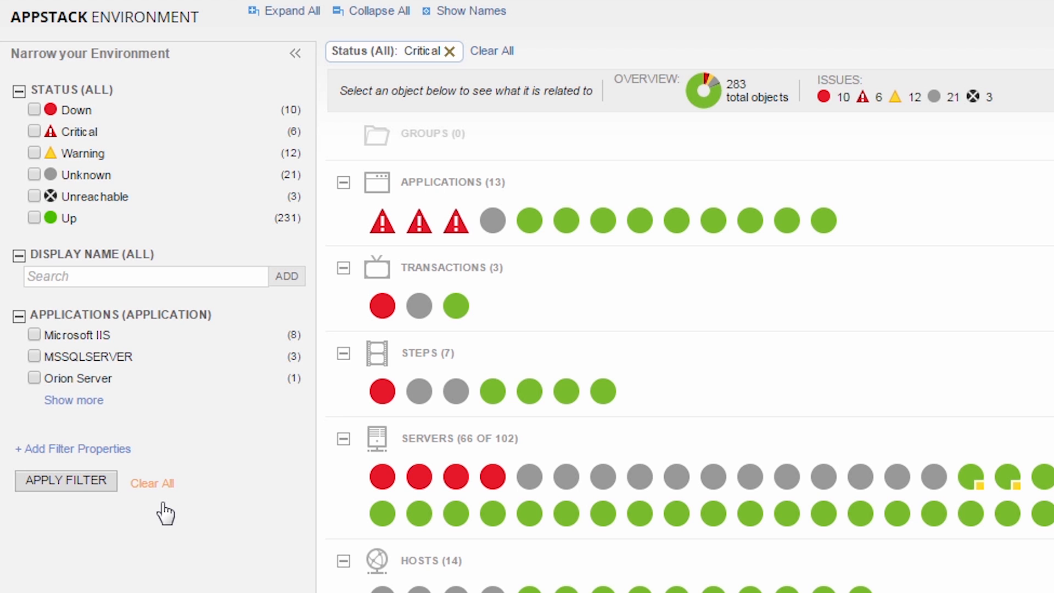
{"action": "mouse_move", "coordinate": [71, 458]}
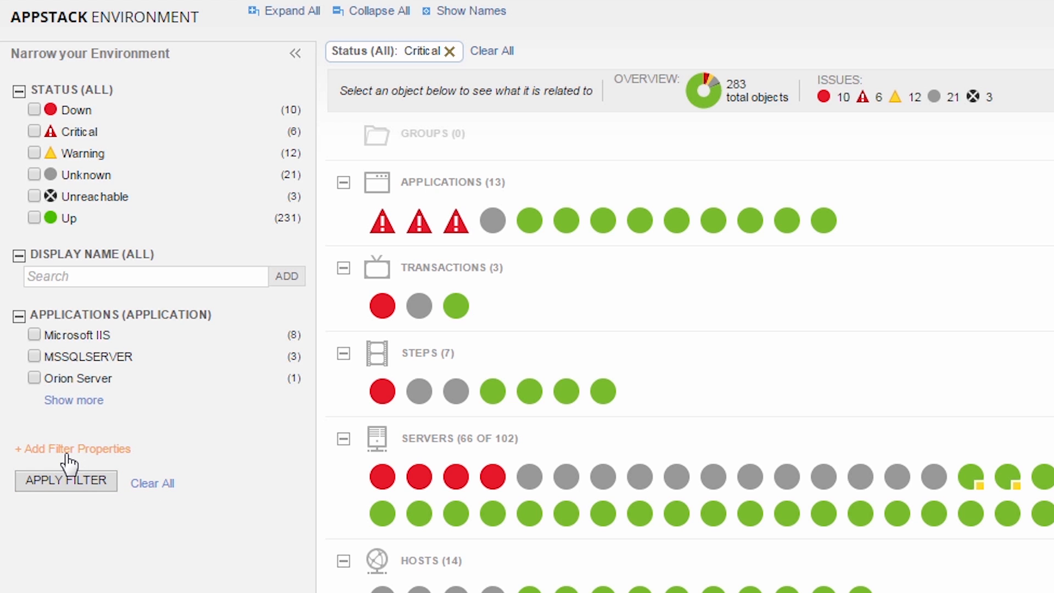
- Add the Node Display Name property as a new filter group
{"action": "left_click", "coordinate": [72, 449]}
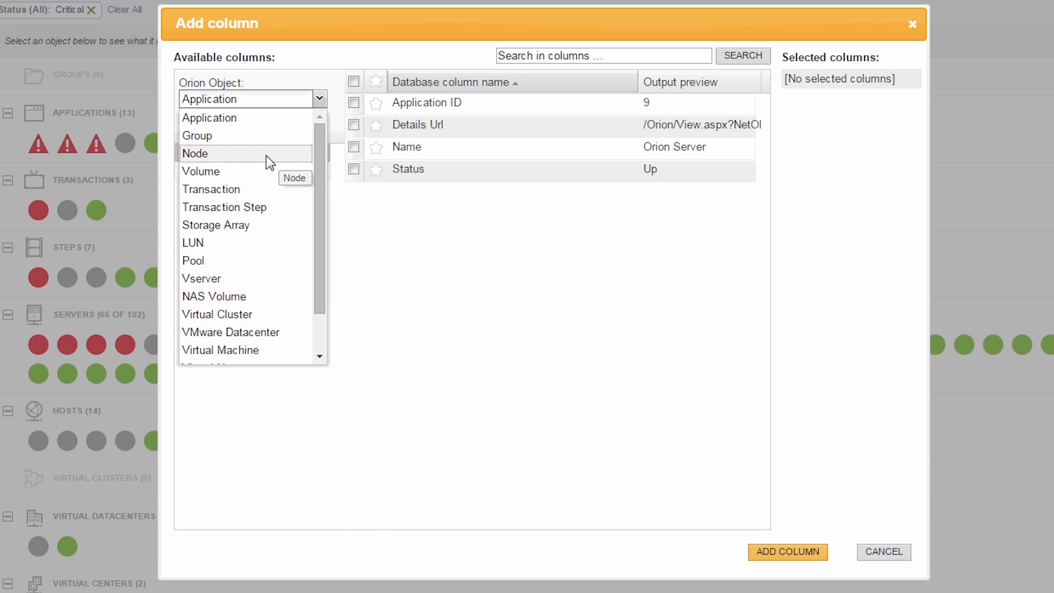
{"action": "left_click", "coordinate": [195, 153]}
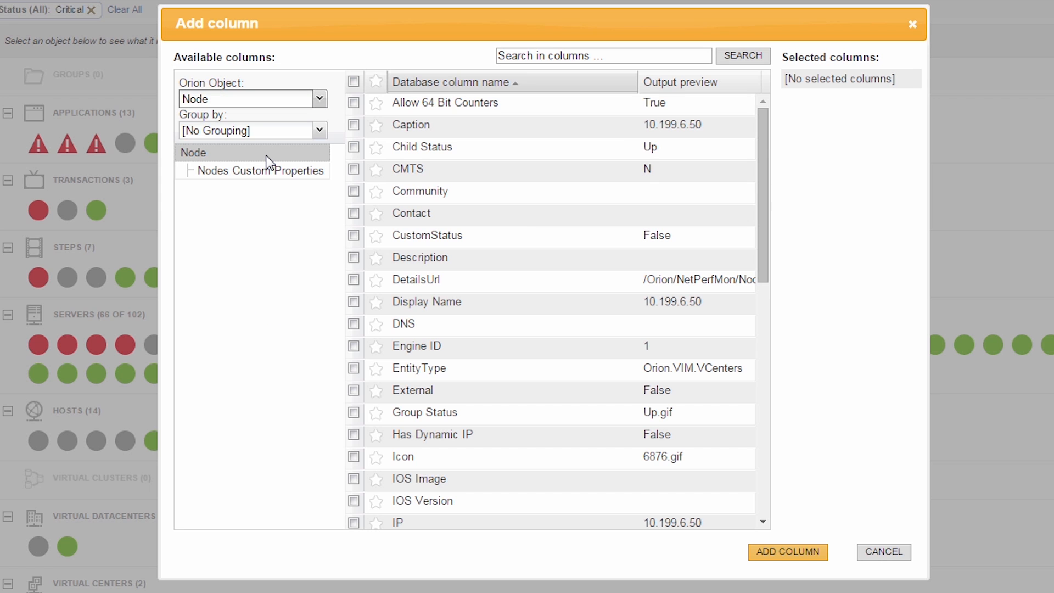
{"action": "left_click", "coordinate": [354, 302]}
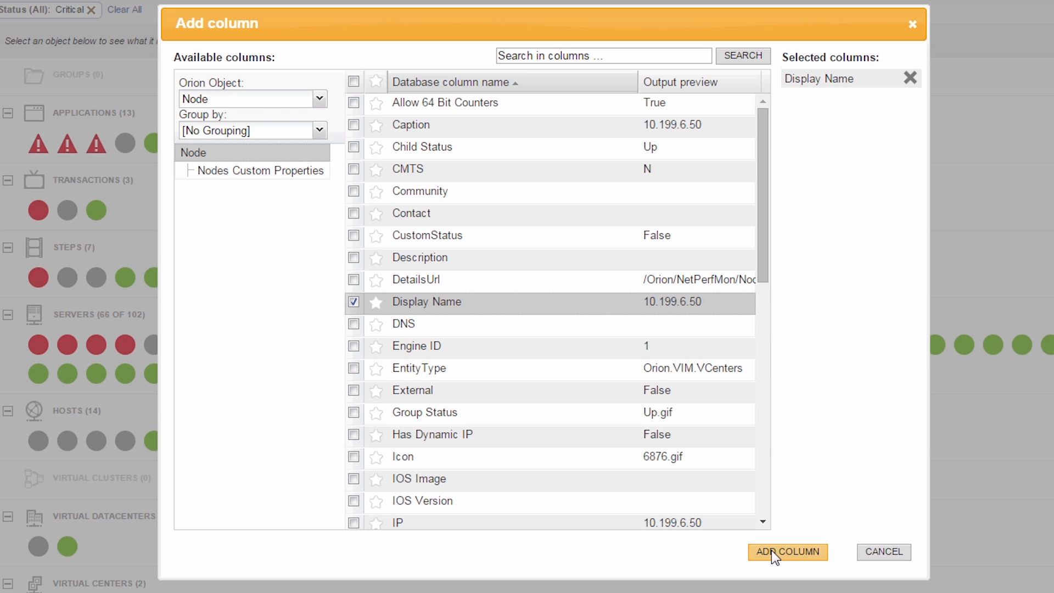
{"action": "left_click", "coordinate": [787, 552]}
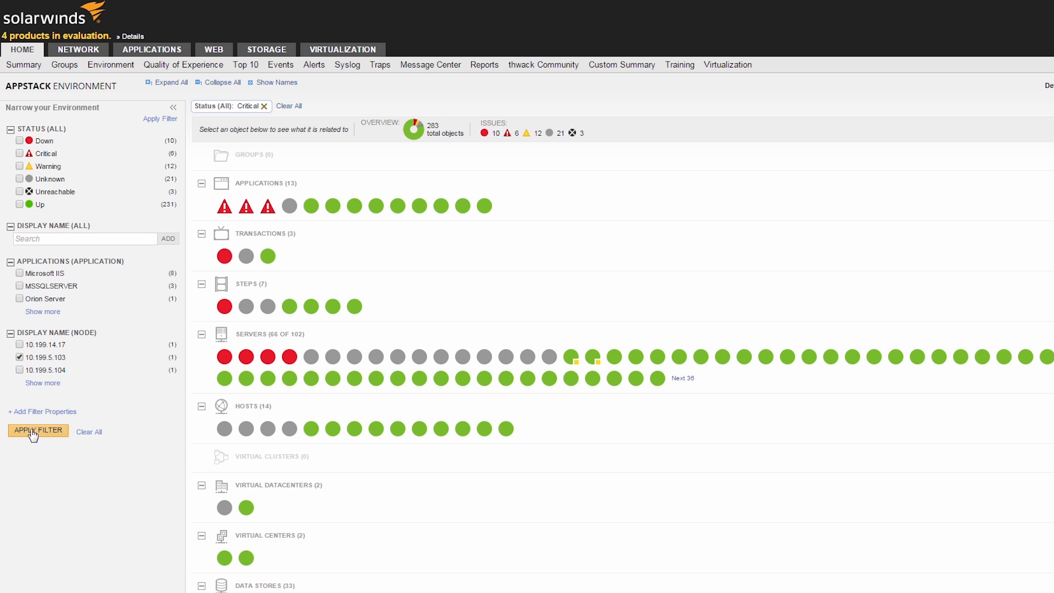
- Filter the environment to node 10.199.5.103, leaving 15 servers and 2 hosts
{"action": "left_click", "coordinate": [38, 430]}
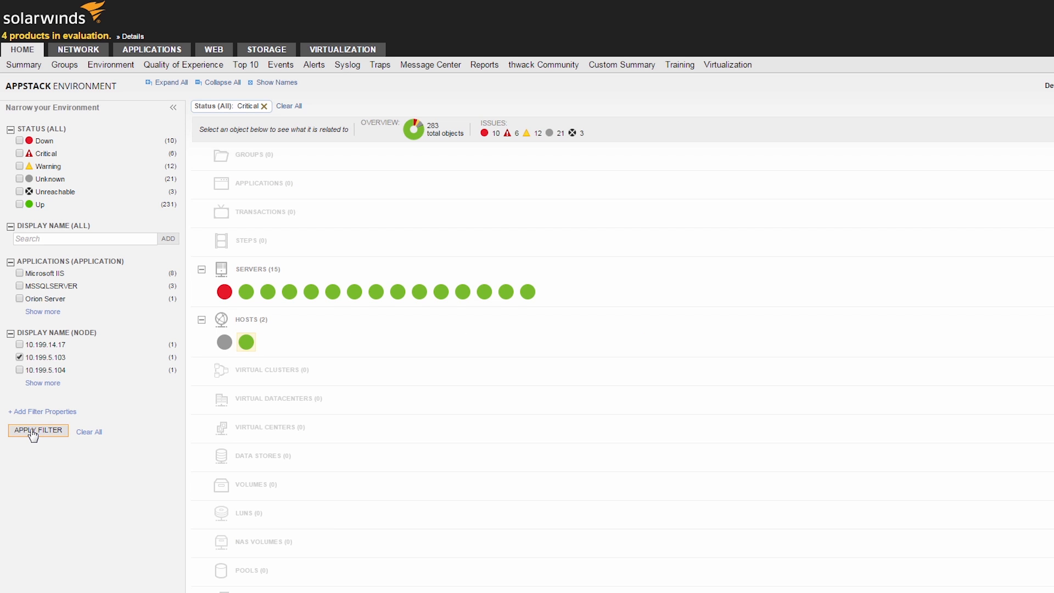
{"action": "mouse_move", "coordinate": [30, 435]}
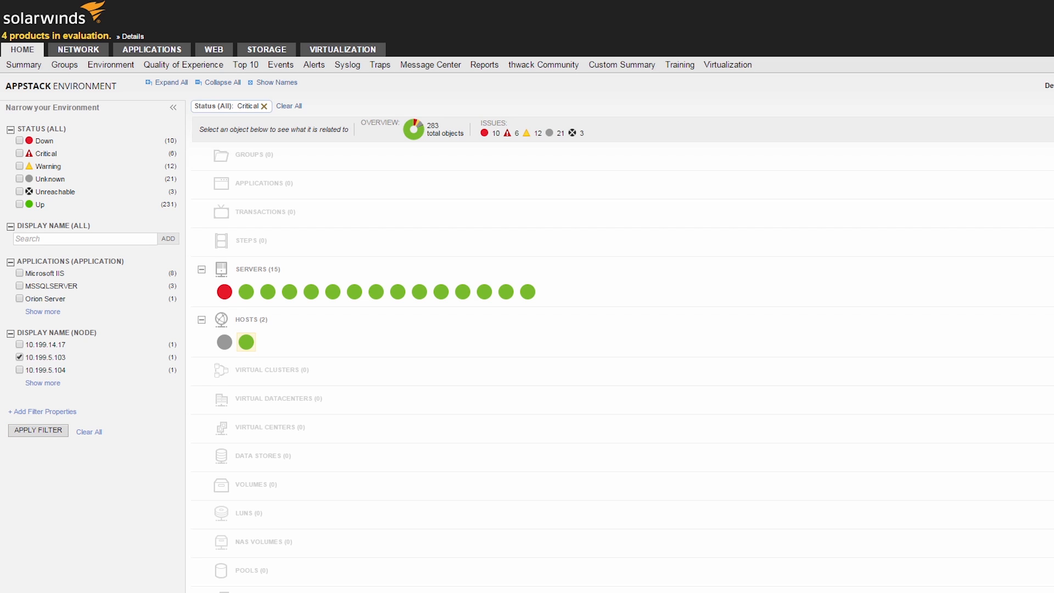
{"action": "mouse_move", "coordinate": [48, 445]}
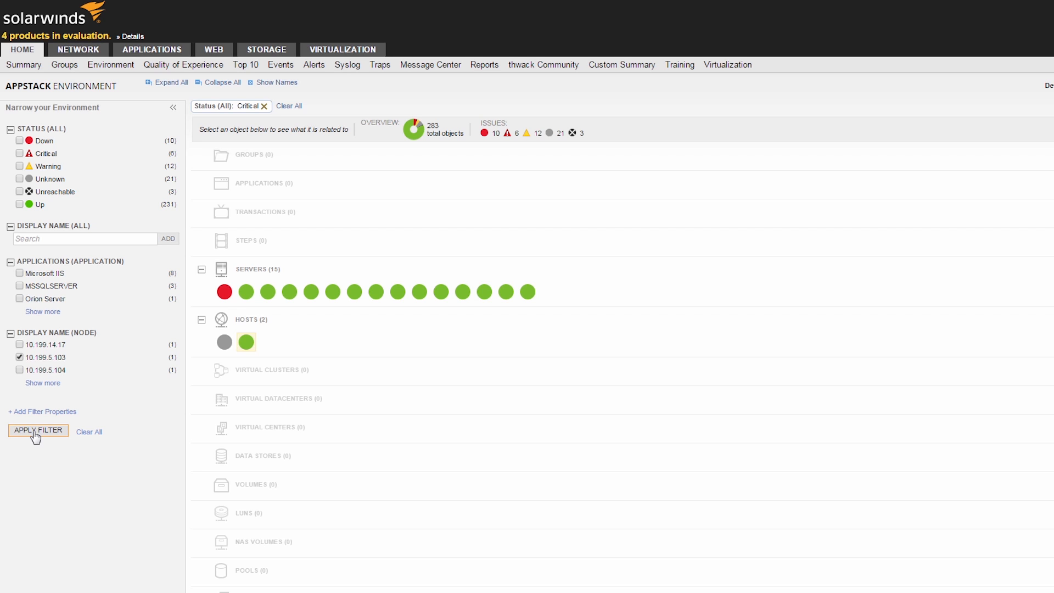
{"action": "left_click", "coordinate": [38, 431]}
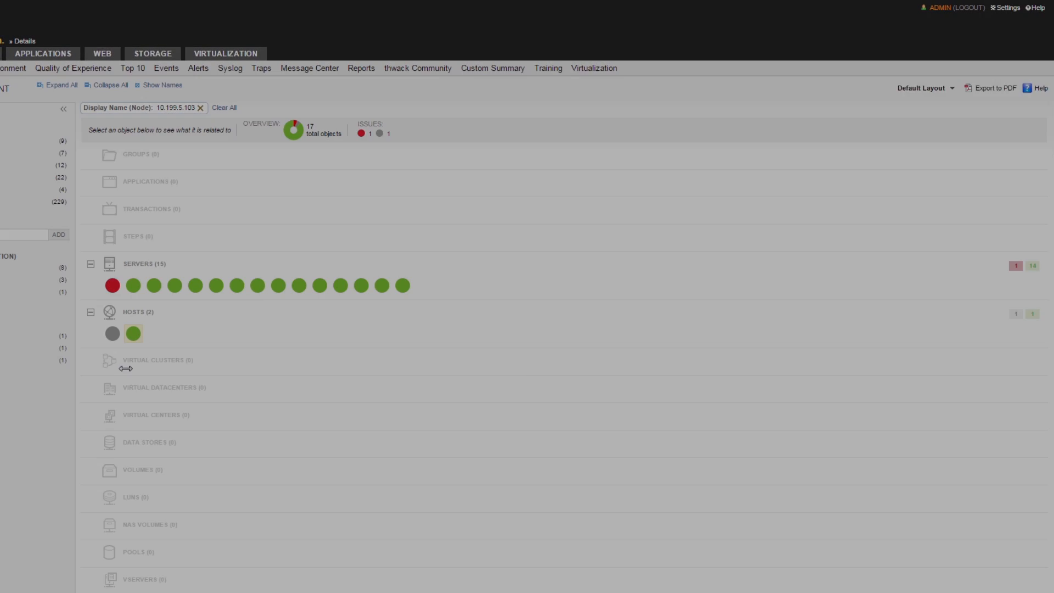
- Save the filtered view as a new layout named 'VP's Layout'
{"action": "left_click", "coordinate": [922, 88]}
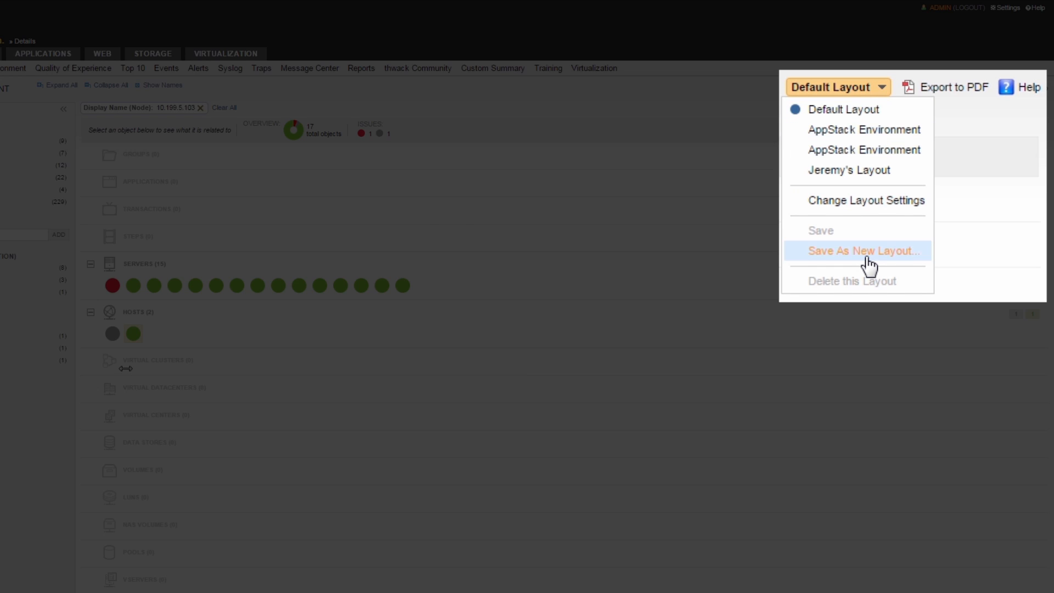
{"action": "left_click", "coordinate": [863, 250]}
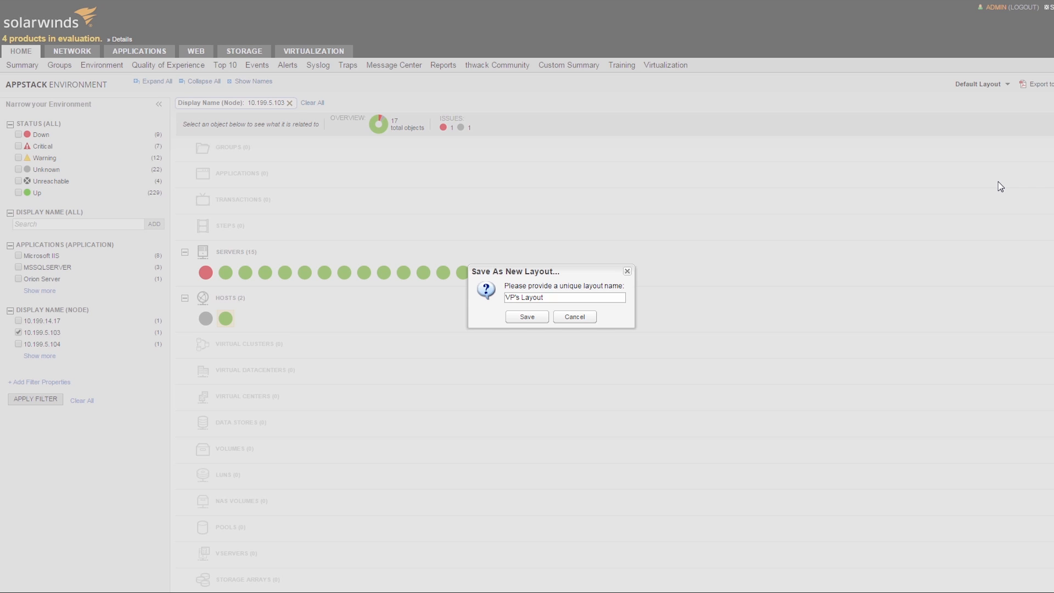
{"action": "mouse_move", "coordinate": [625, 307]}
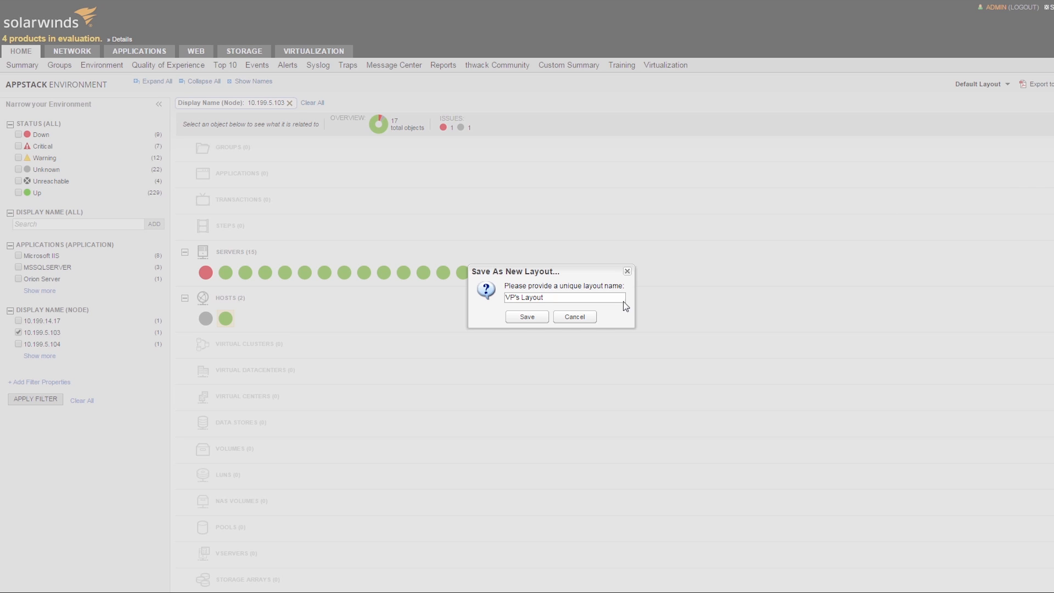
{"action": "left_click", "coordinate": [527, 317]}
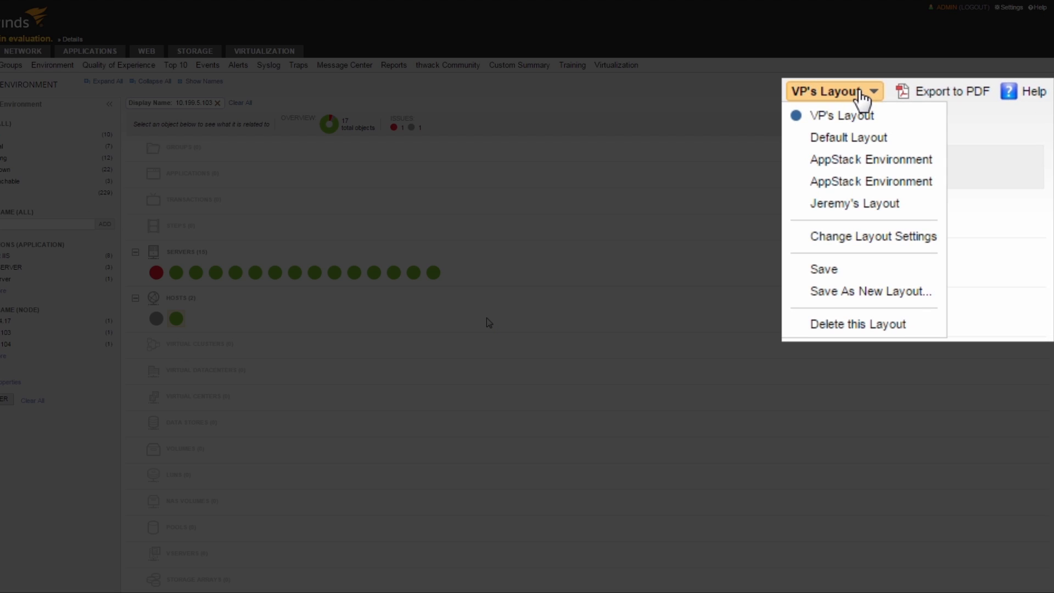
{"action": "mouse_move", "coordinate": [873, 236]}
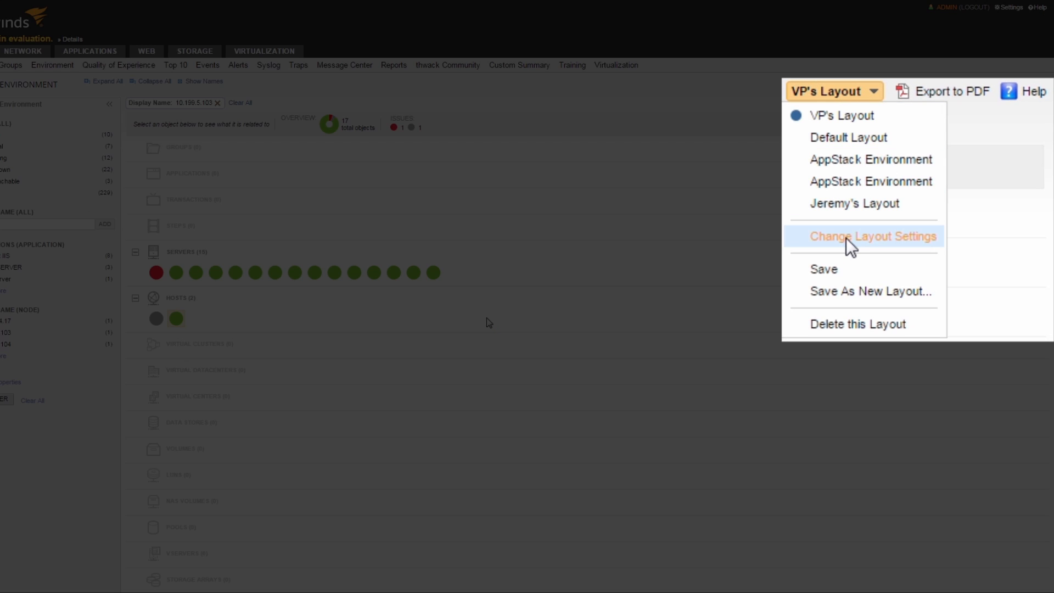
- Set VP's Layout to hide empty categories, then go to the Orion Summary Home page
{"action": "left_click", "coordinate": [872, 236]}
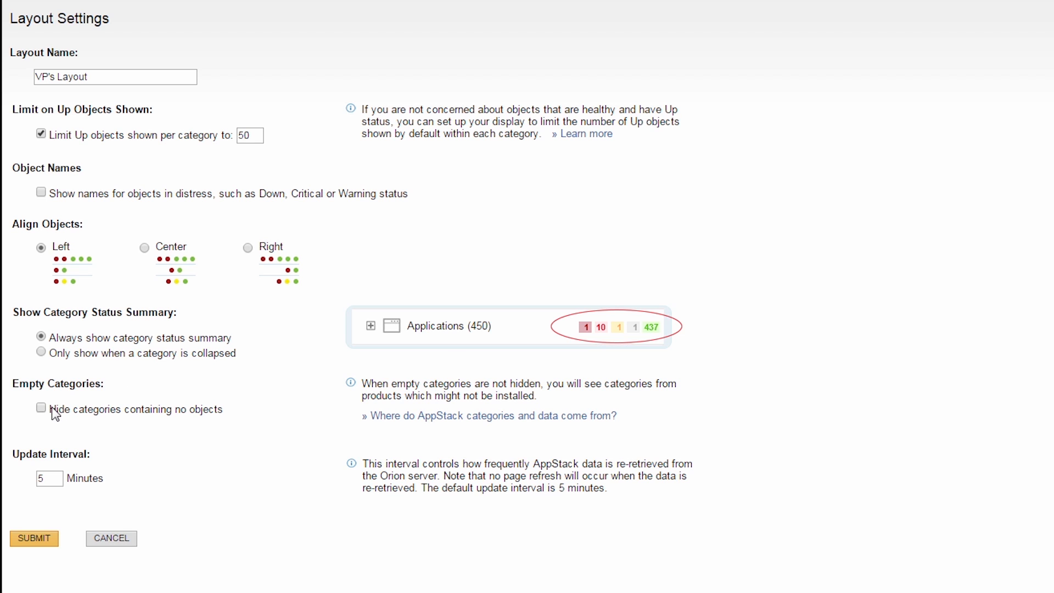
{"action": "left_click", "coordinate": [40, 408]}
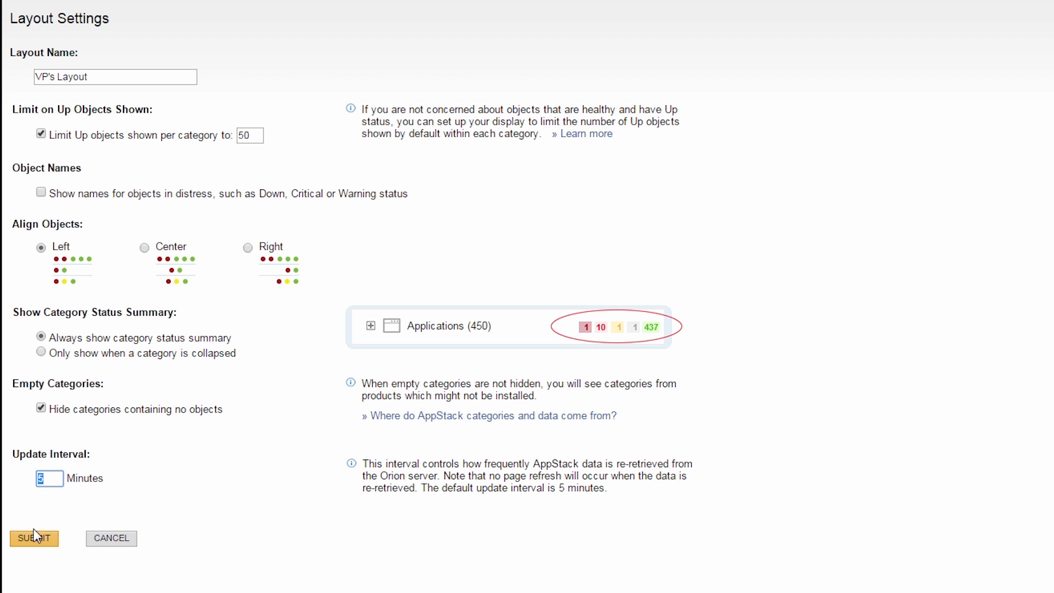
{"action": "left_click", "coordinate": [34, 538]}
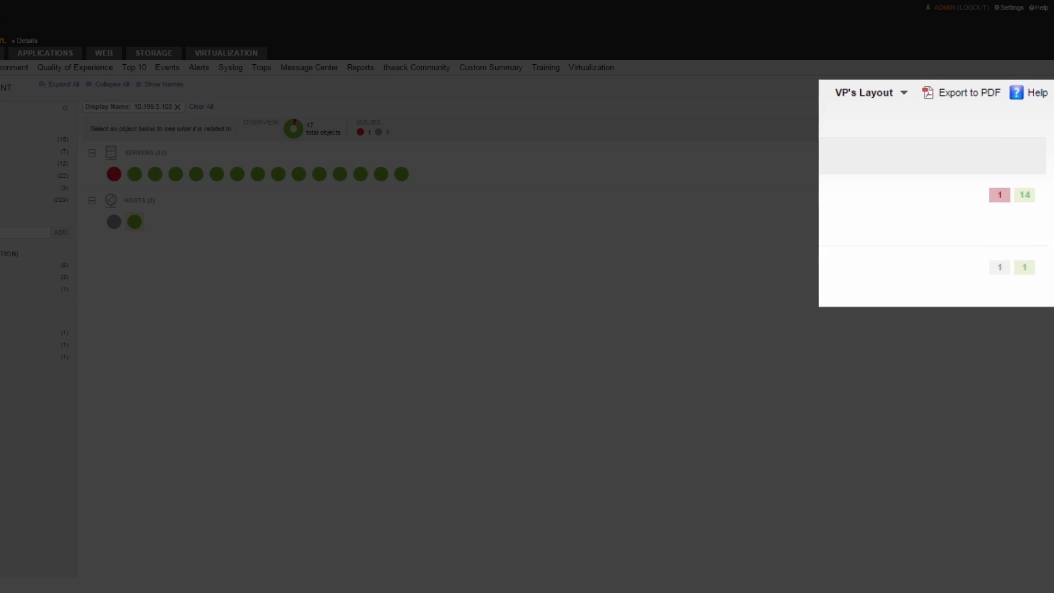
{"action": "left_click", "coordinate": [867, 93]}
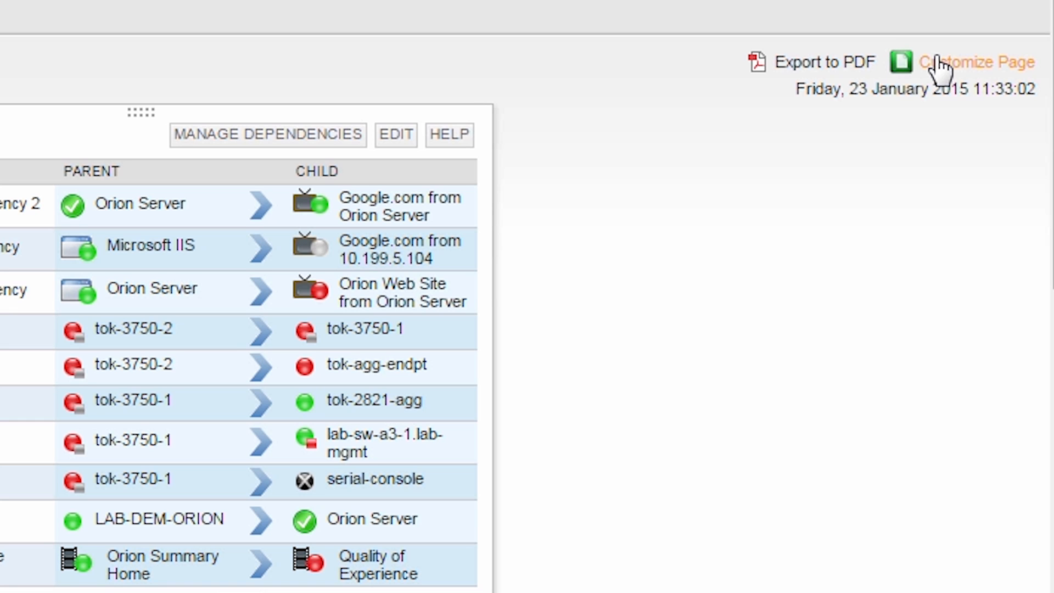
- Customize Summary Home with left navigation enabled and a new tab named 'NOC View'
{"action": "left_click", "coordinate": [977, 62]}
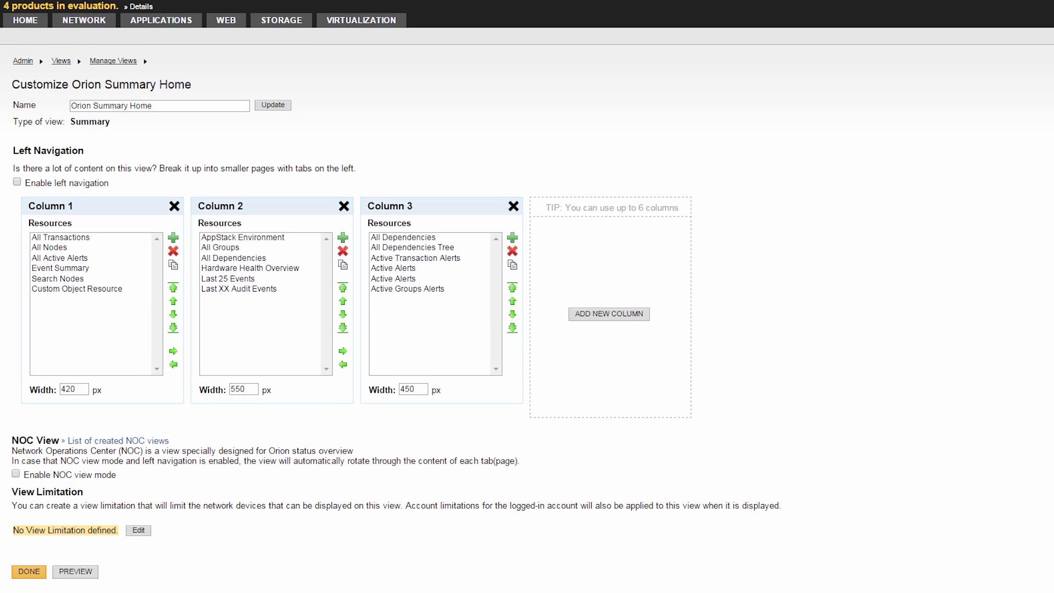
{"action": "scroll", "scroll_direction": "down", "scroll_amount": 3}
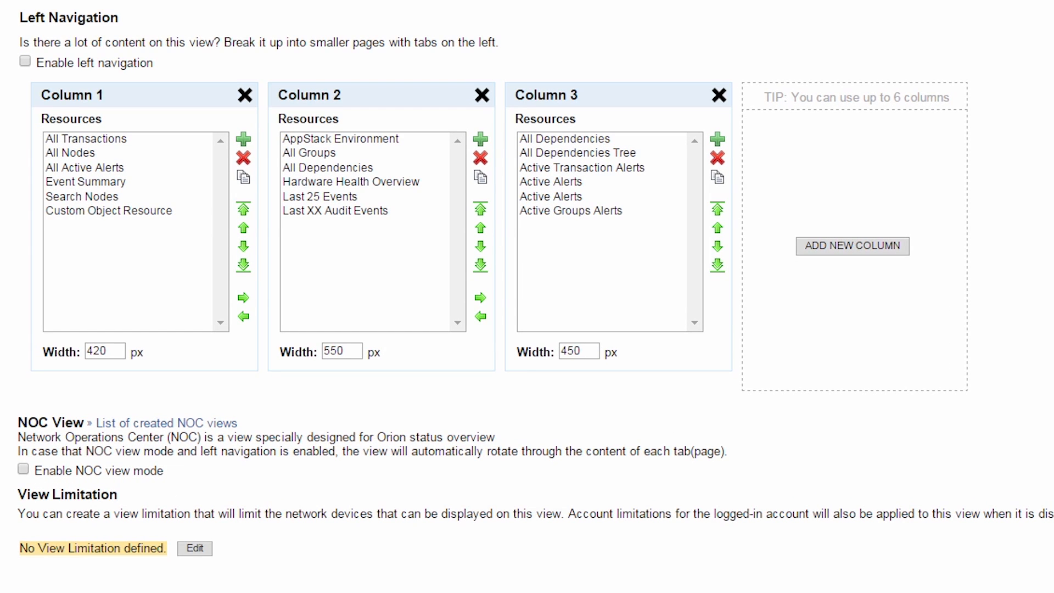
{"action": "mouse_move", "coordinate": [336, 36]}
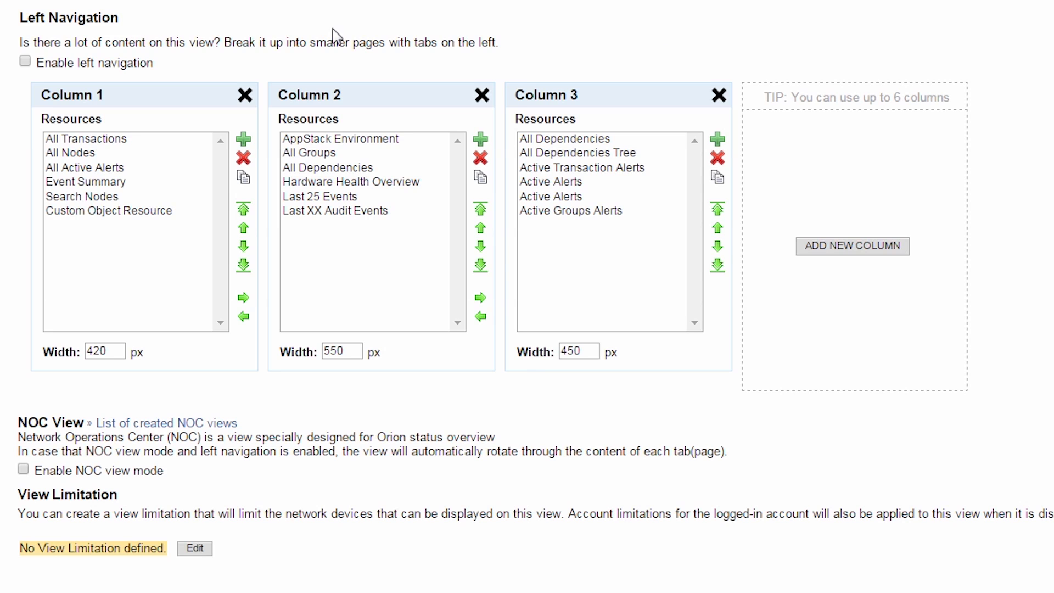
{"action": "left_click", "coordinate": [25, 61]}
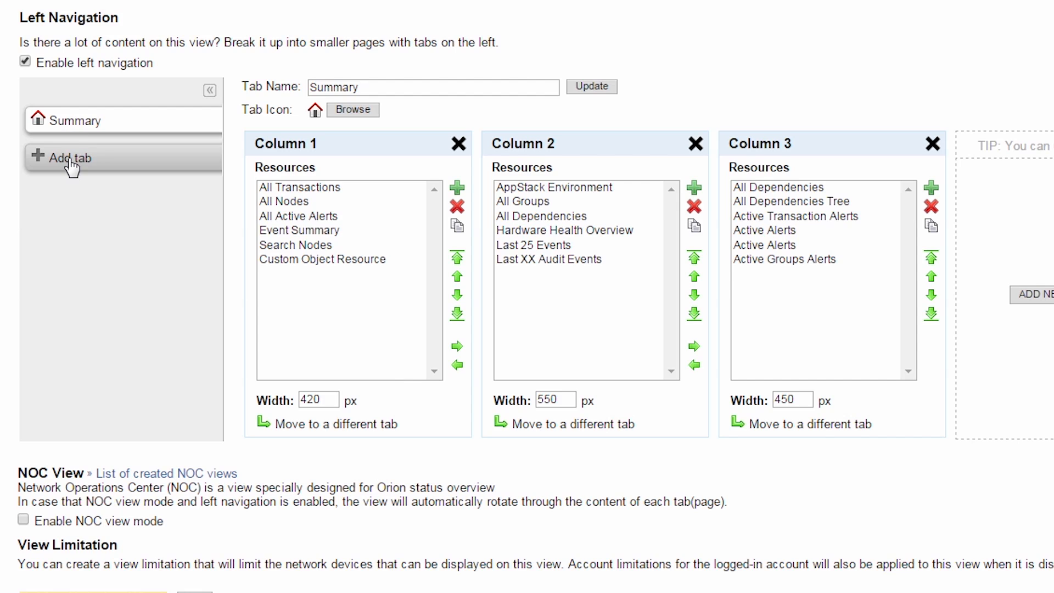
{"action": "left_click", "coordinate": [67, 158]}
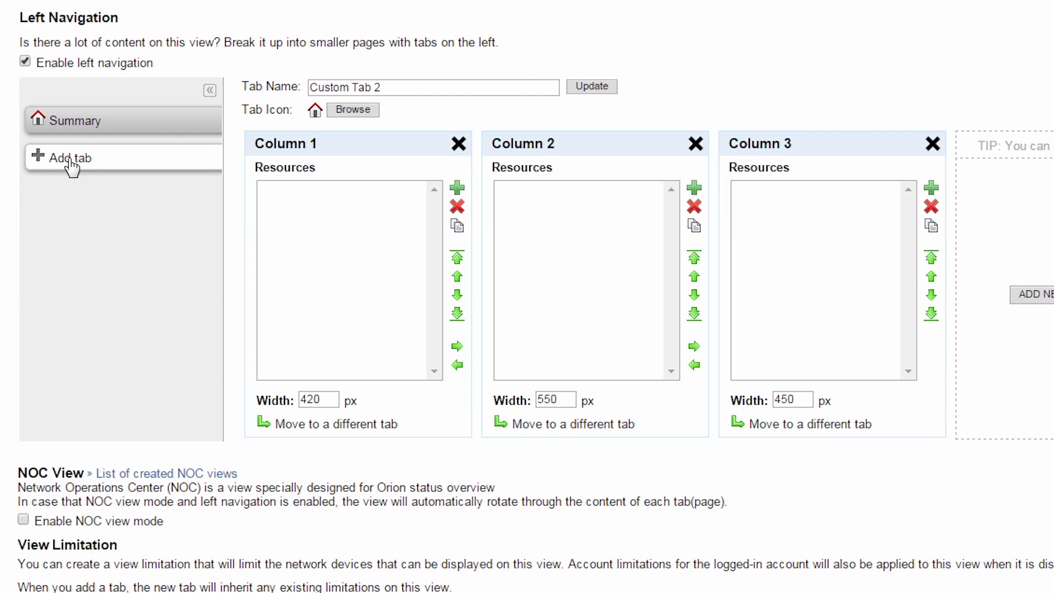
{"action": "type", "text": "NOC View"}
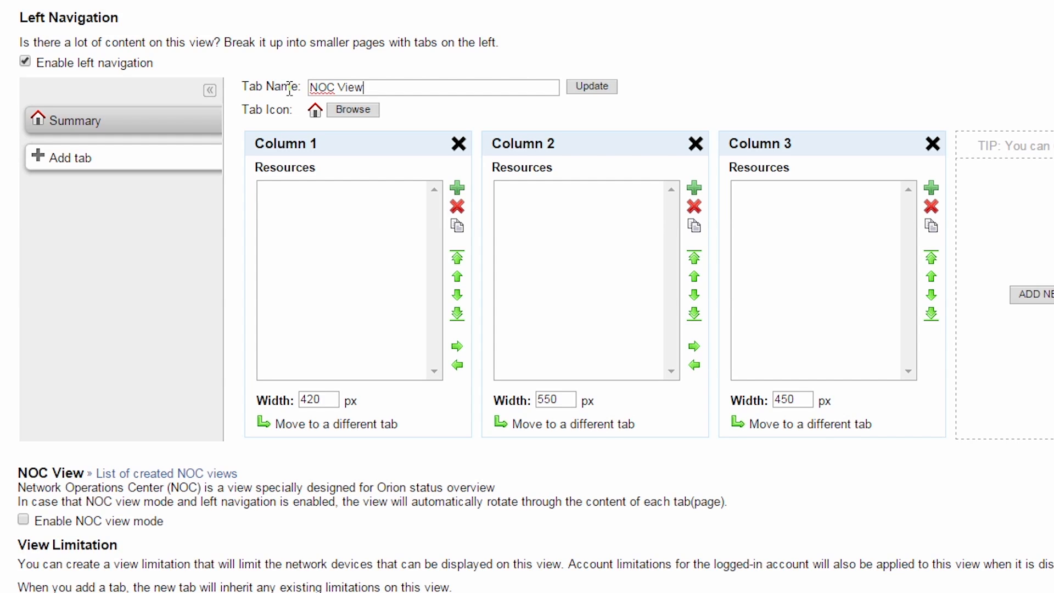
{"action": "left_click", "coordinate": [591, 86]}
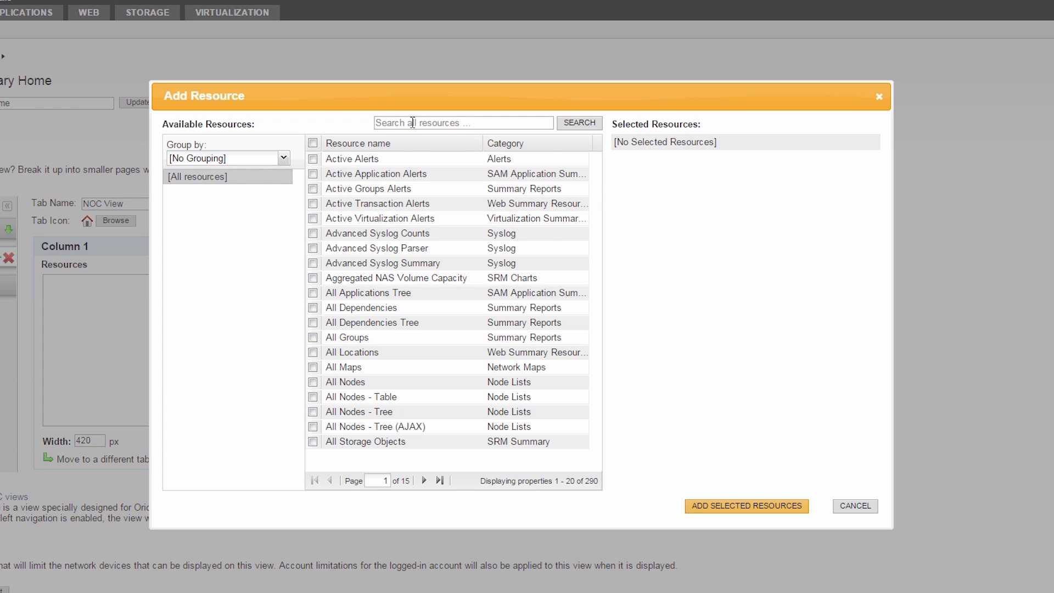
- Add the AppStack Environment resource to the NOC View tab's first column
{"action": "type", "text": "appsta"}
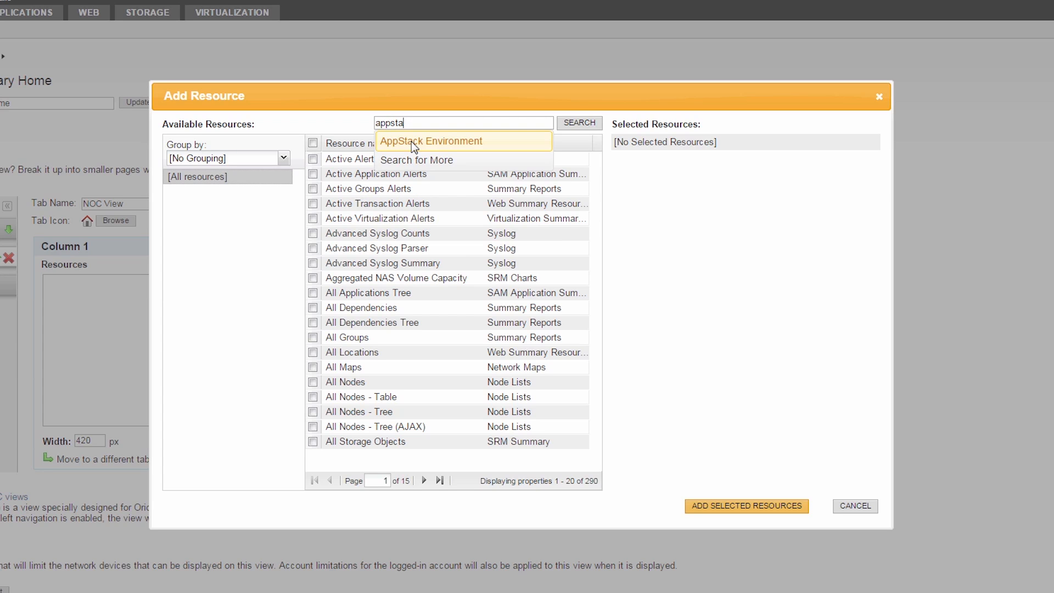
{"action": "left_click", "coordinate": [431, 140]}
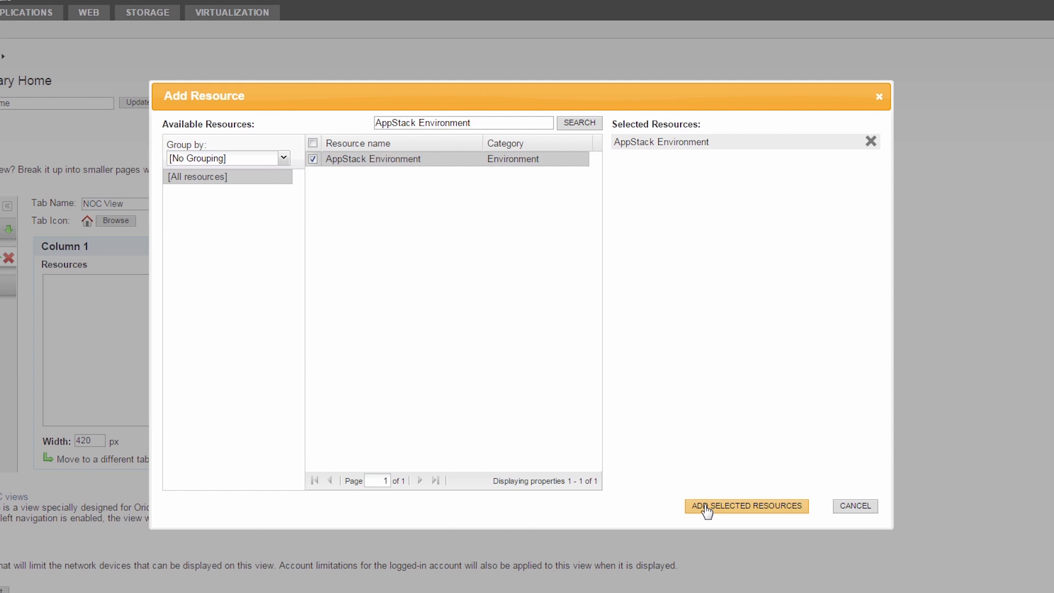
{"action": "left_click", "coordinate": [745, 506]}
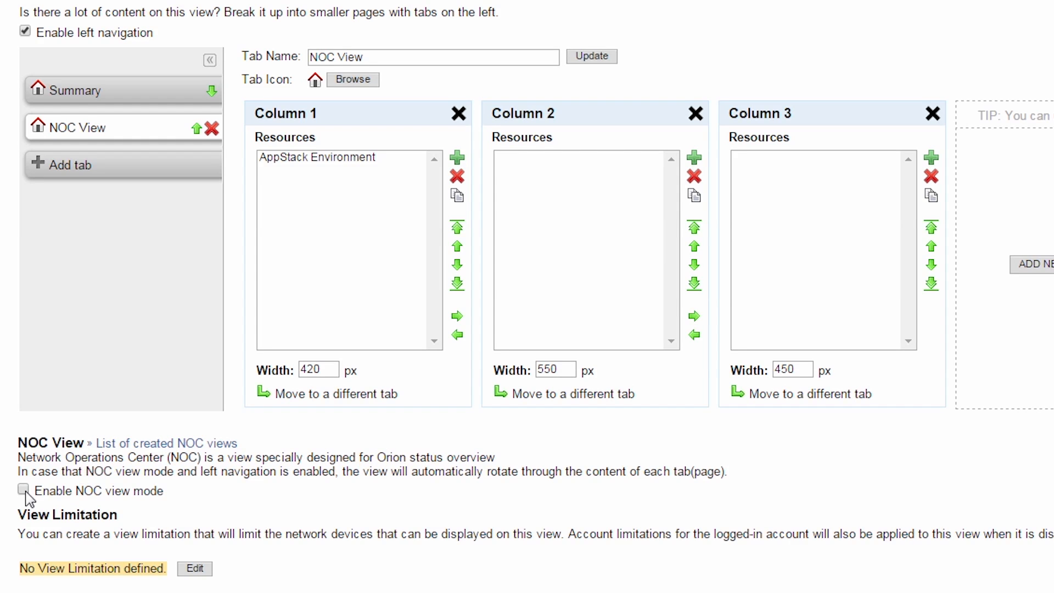
- Enable NOC view mode with 15-second tab rotation and save the Summary Home changes
{"action": "left_click", "coordinate": [23, 491]}
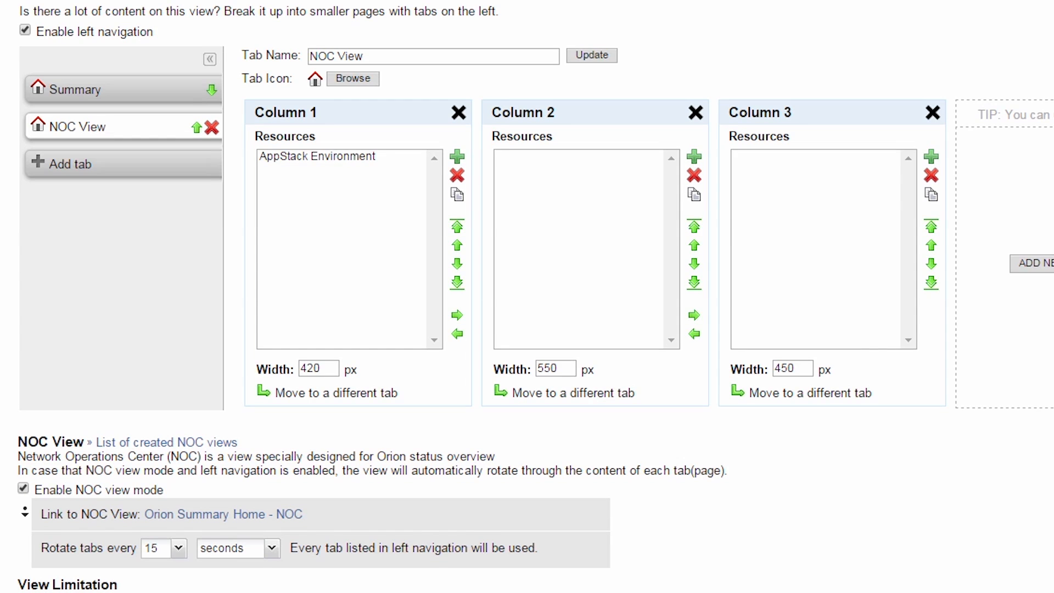
{"action": "scroll", "scroll_direction": "down", "scroll_amount": 3}
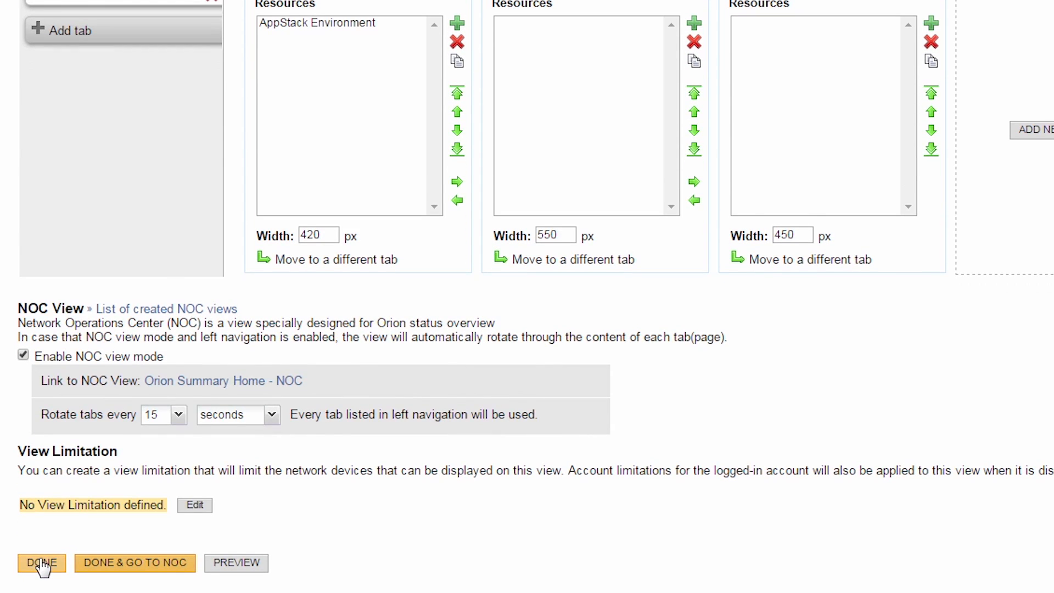
{"action": "left_click", "coordinate": [41, 563]}
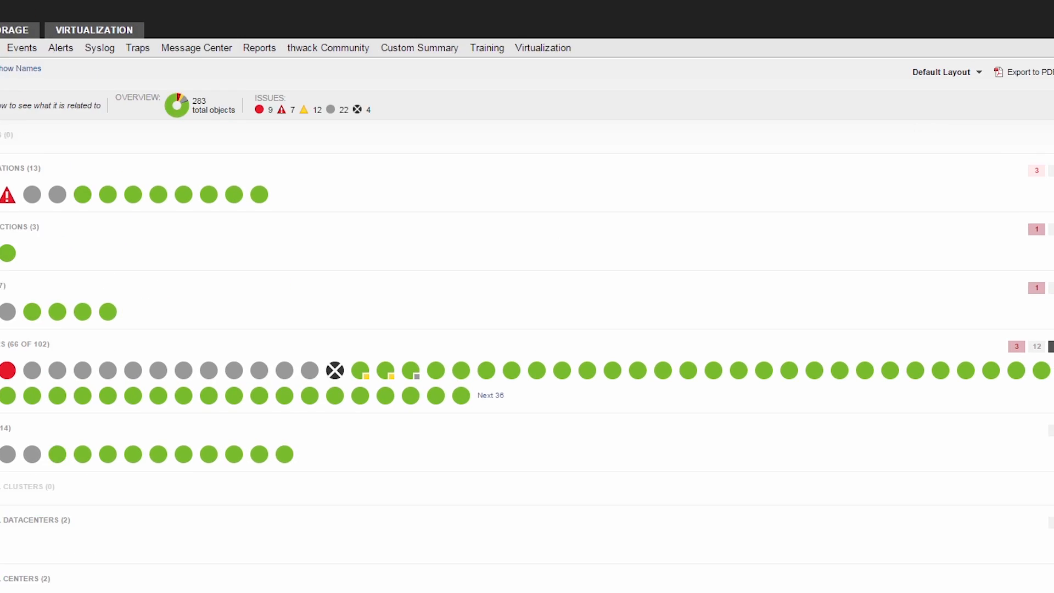
- Select the AppStack Environment layout and filter Applications to MSSQLSERVER only
{"action": "left_click", "coordinate": [943, 72]}
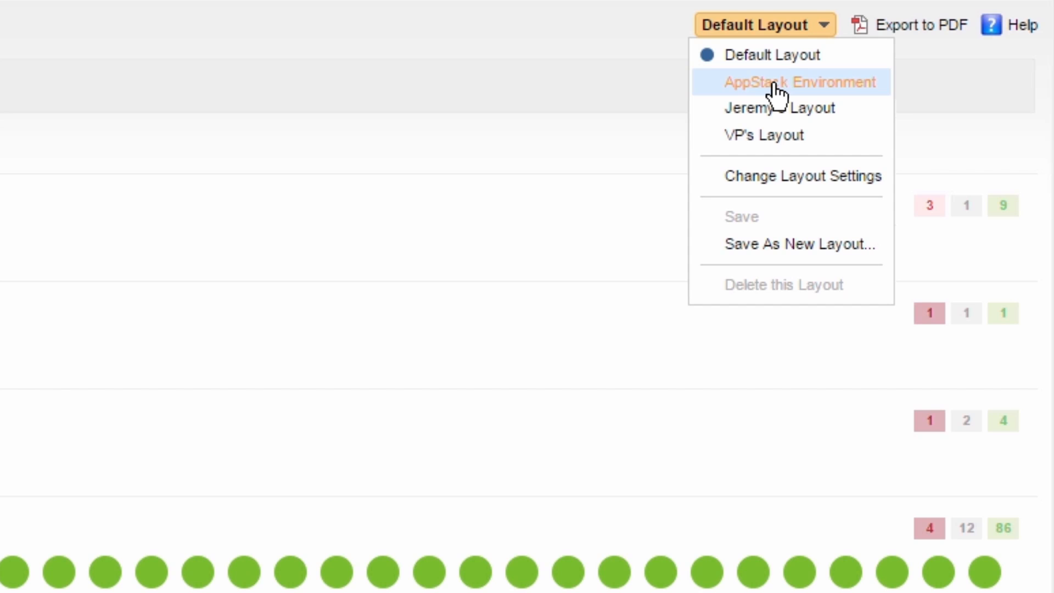
{"action": "left_click", "coordinate": [797, 81]}
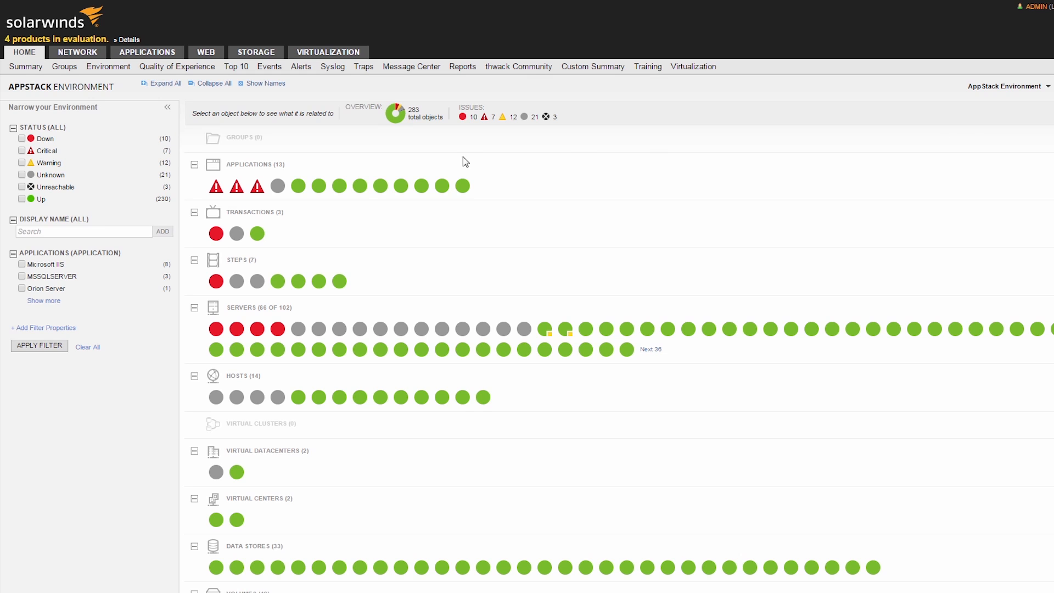
{"action": "left_click", "coordinate": [22, 276]}
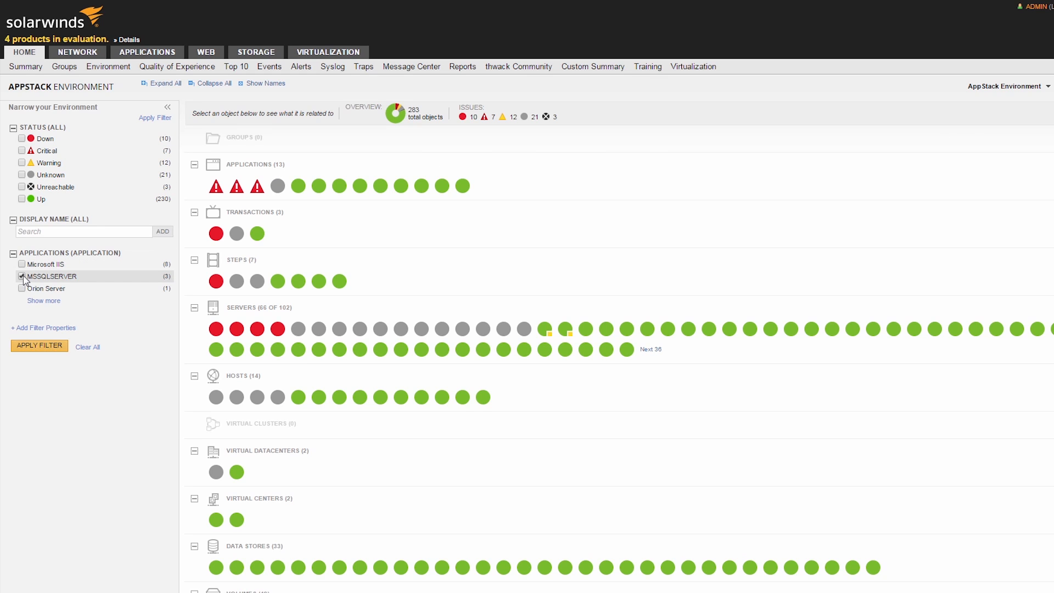
{"action": "left_click", "coordinate": [22, 276]}
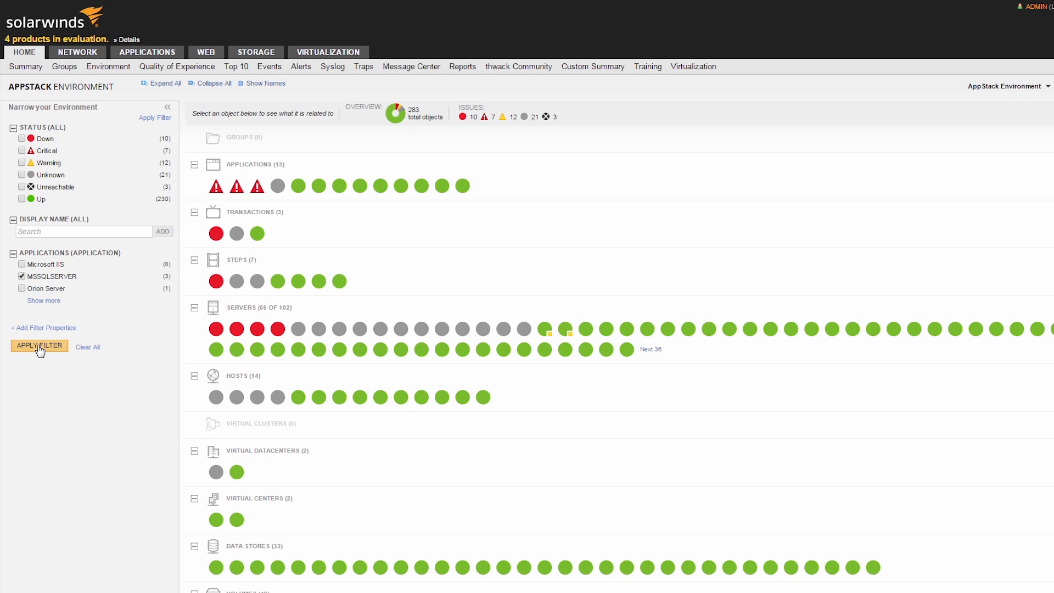
{"action": "left_click", "coordinate": [38, 345]}
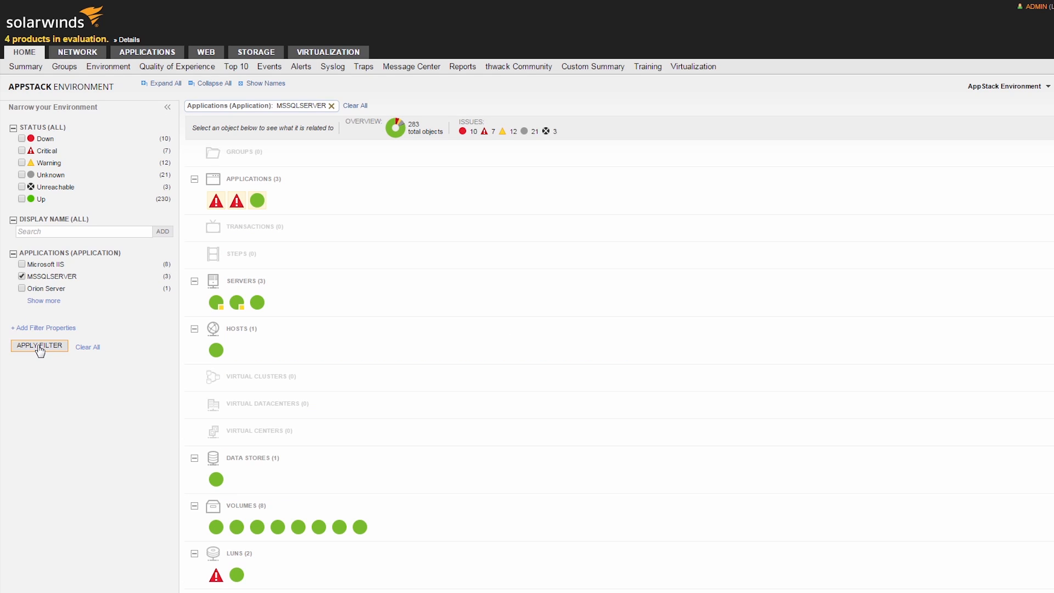
{"action": "left_click", "coordinate": [1006, 86]}
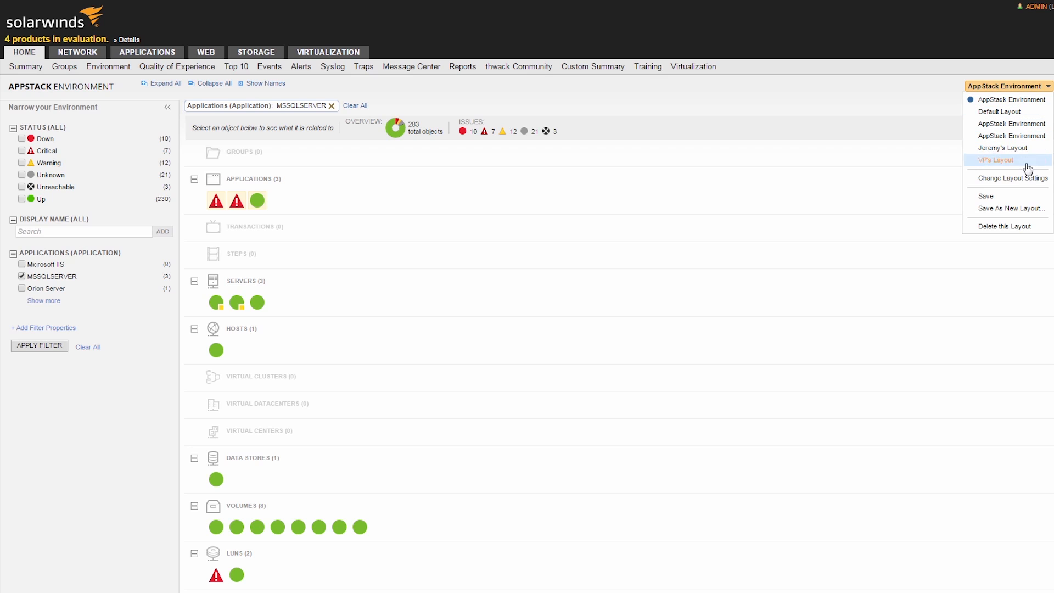
- Name the layout 'MSSQL View' with 'Hide categories containing no objects' enabled
{"action": "left_click", "coordinate": [1014, 177]}
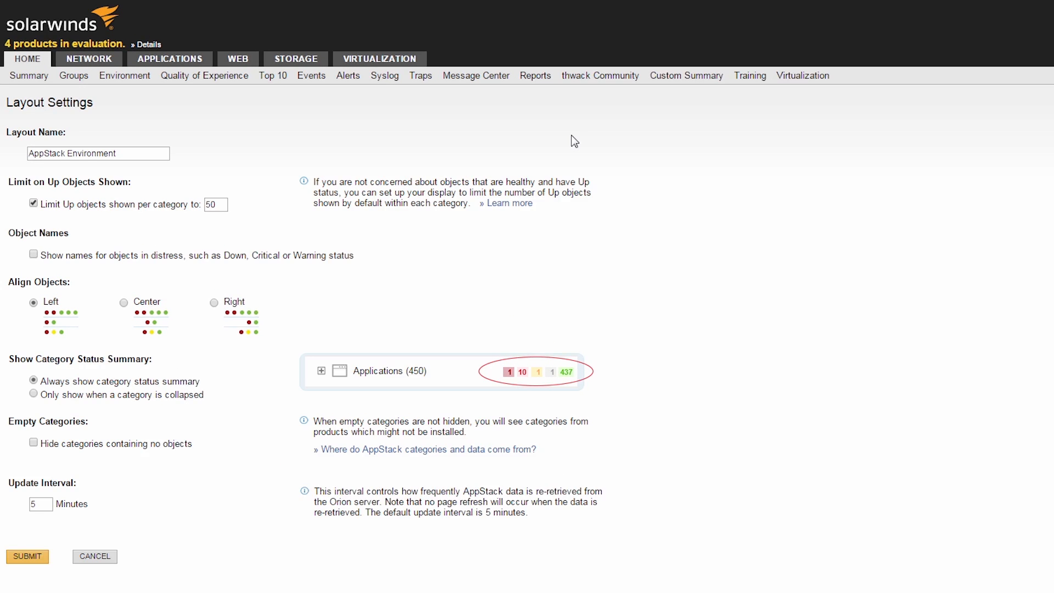
{"action": "type", "text": "MSSQL View"}
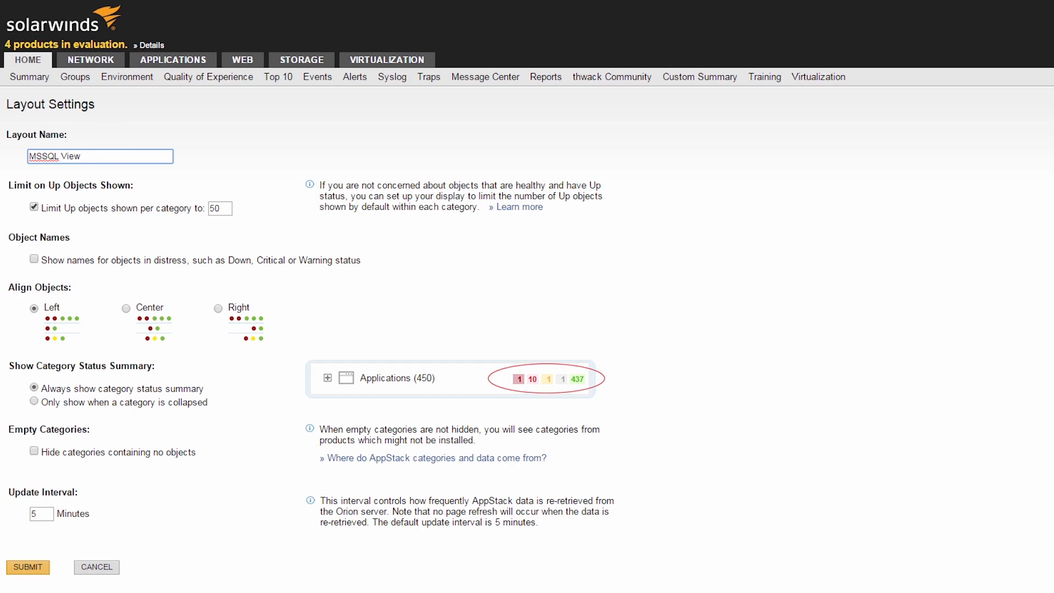
{"action": "left_click", "coordinate": [33, 451]}
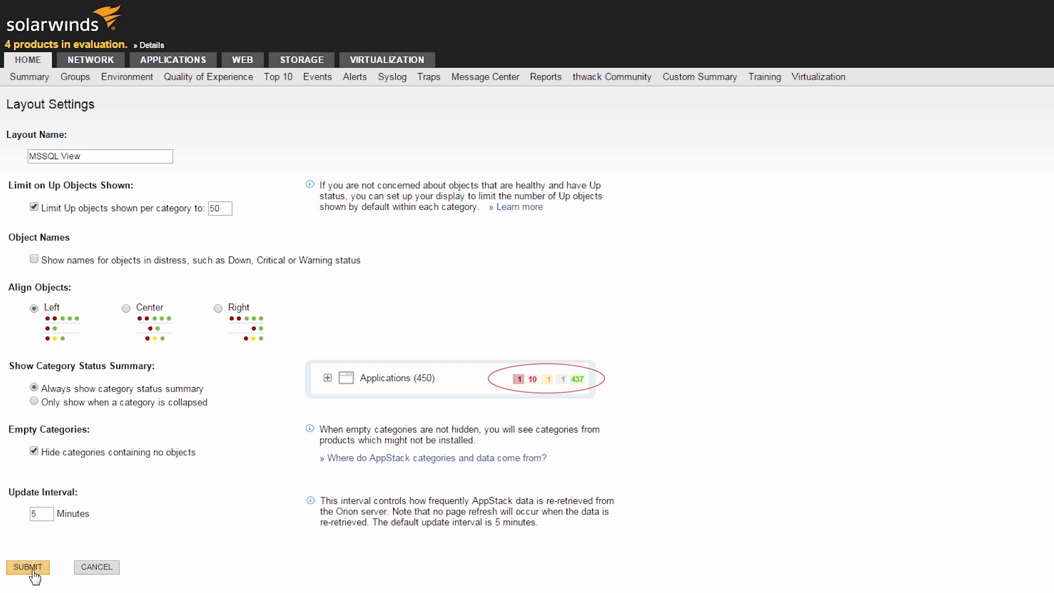
{"action": "left_click", "coordinate": [28, 567]}
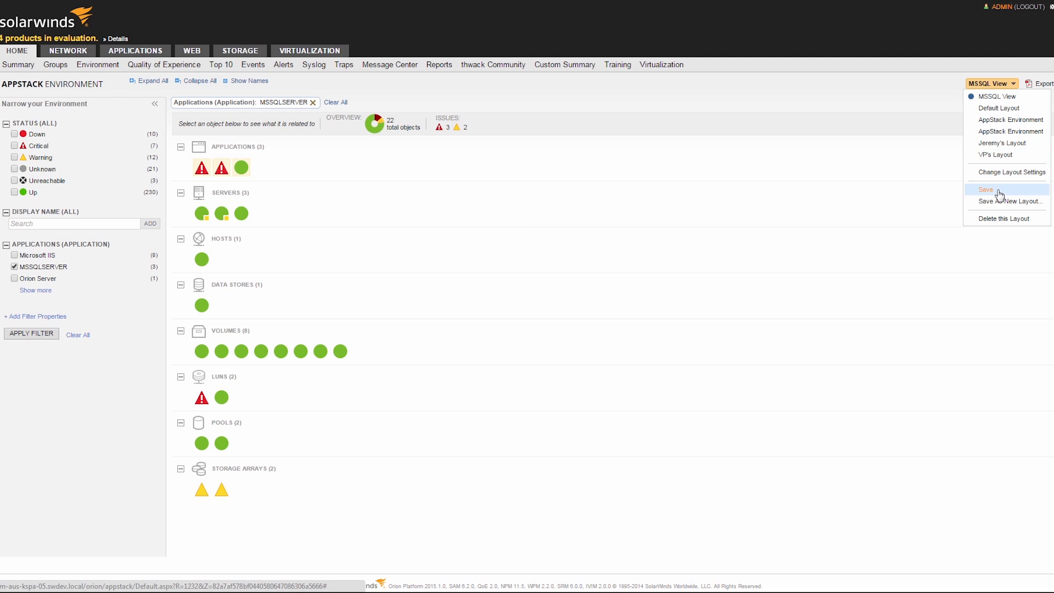
- Save the MSSQL View layout and return to the Summary home page
{"action": "left_click", "coordinate": [986, 189]}
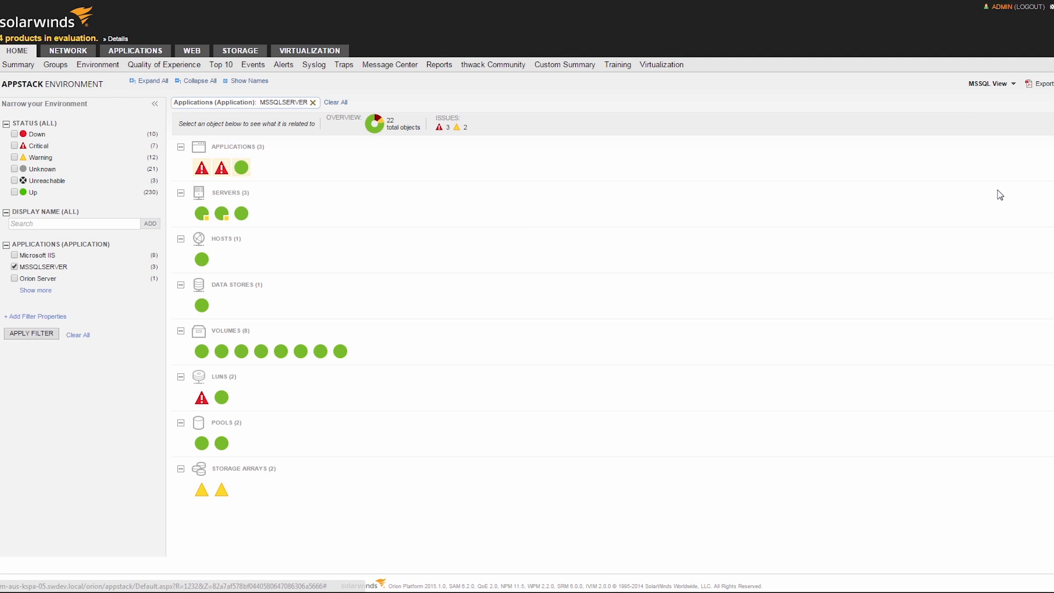
{"action": "left_click", "coordinate": [18, 65]}
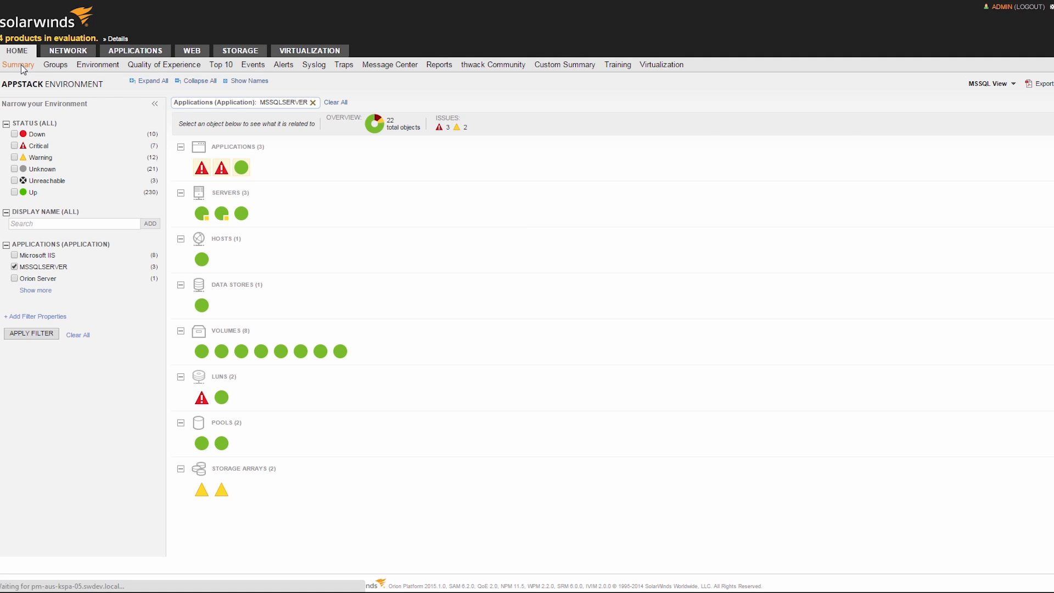